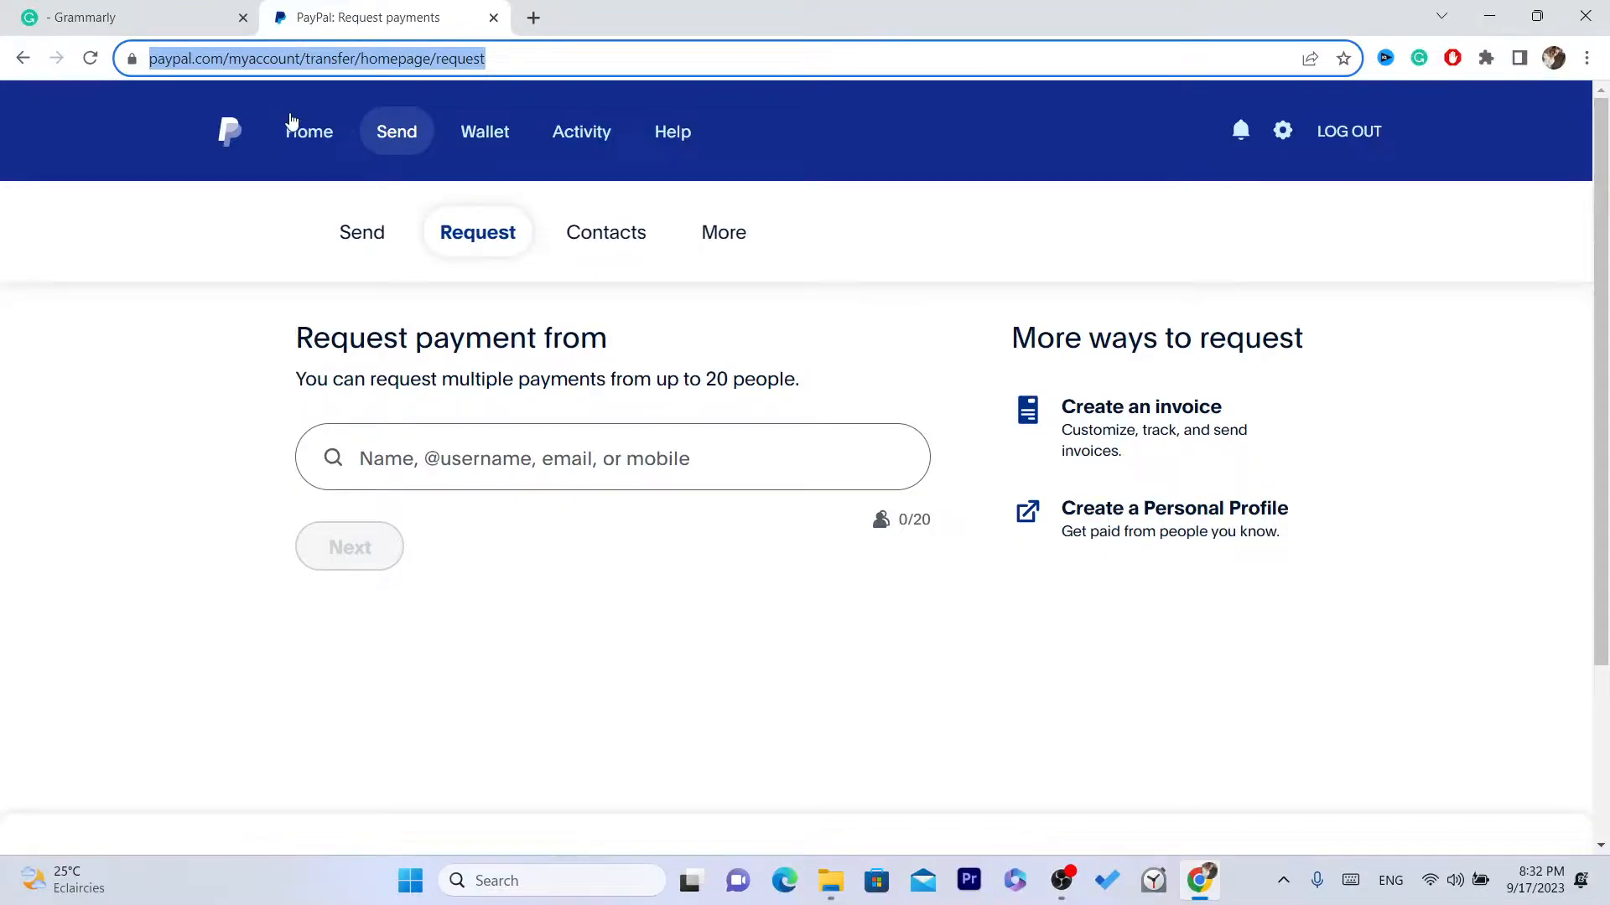
Step: Return to the PayPal account summary showing the 0,00 USD balance
left_click(308, 132)
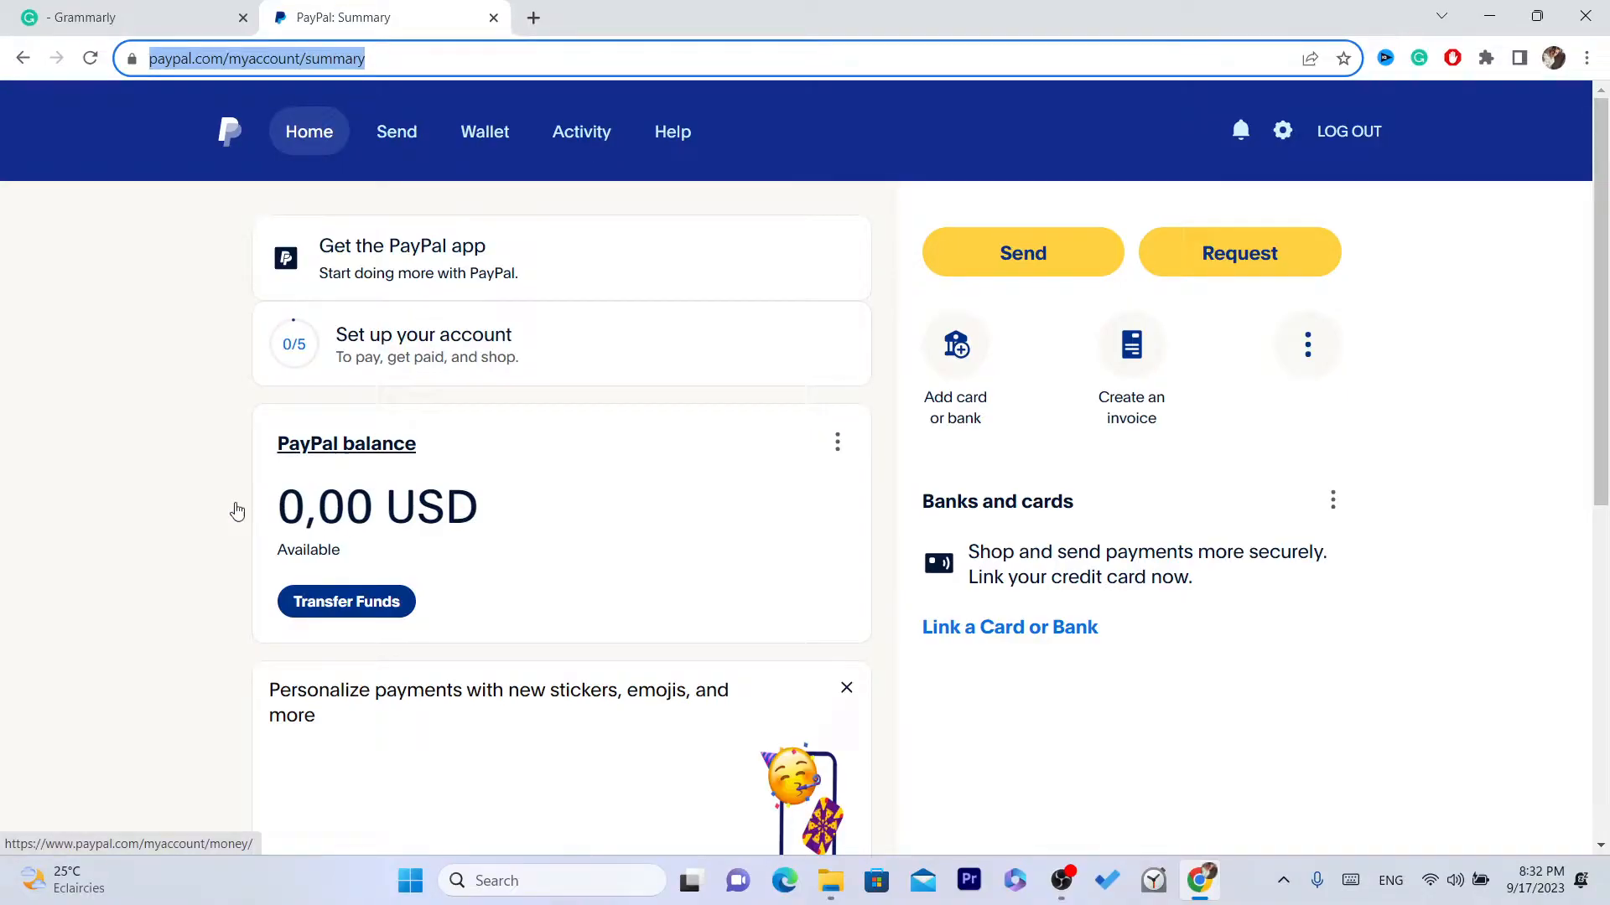
mouse_move(159, 502)
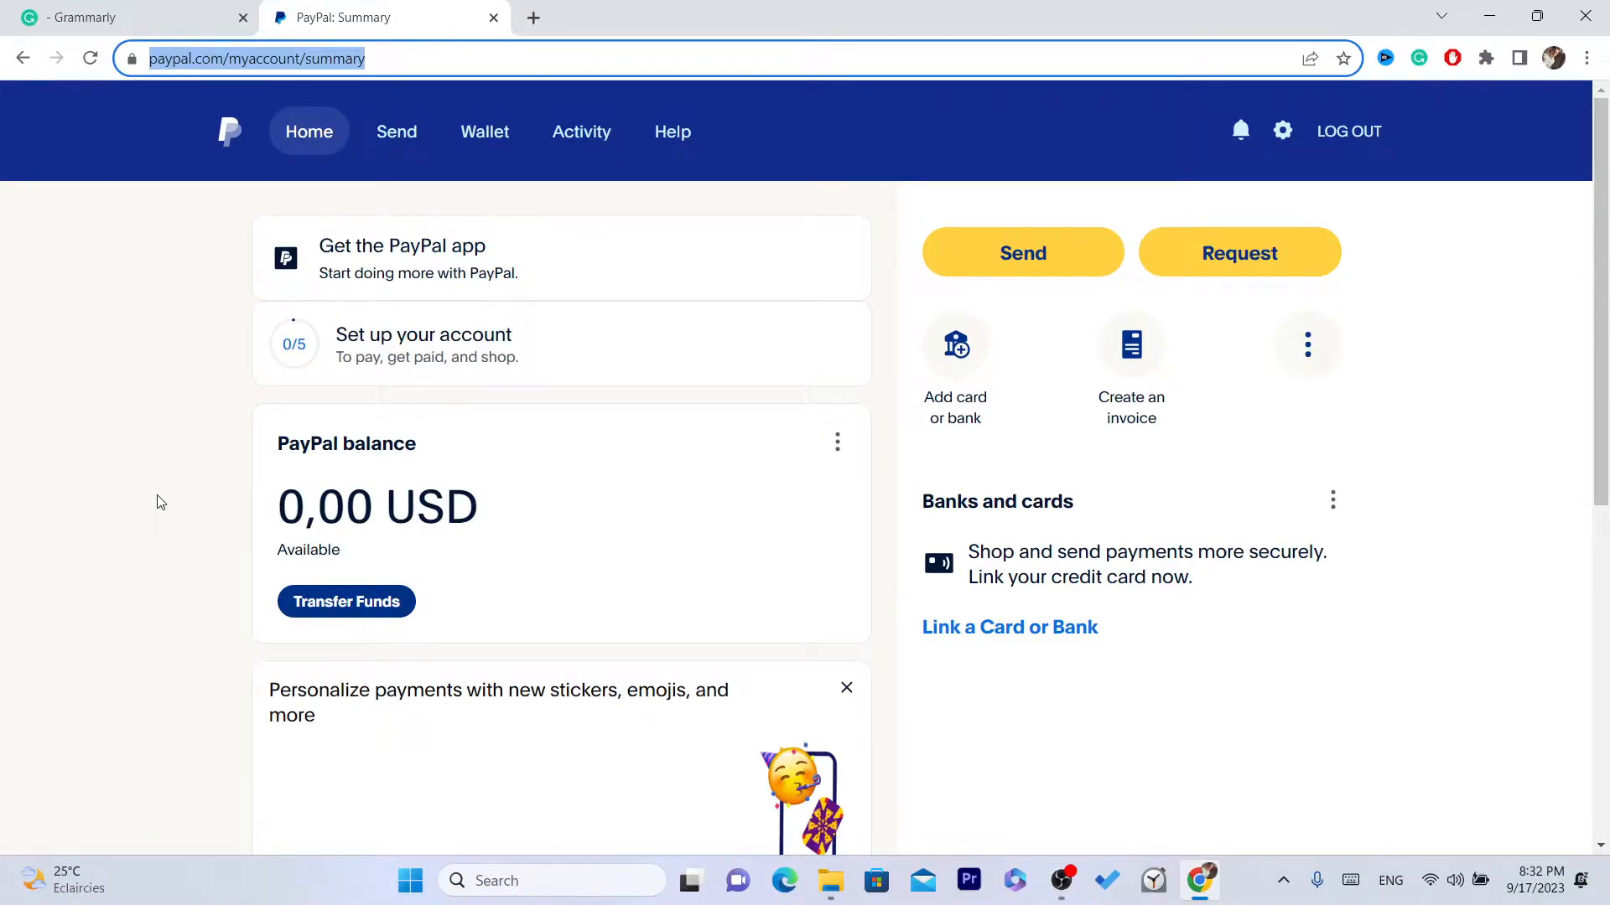
mouse_move(718, 384)
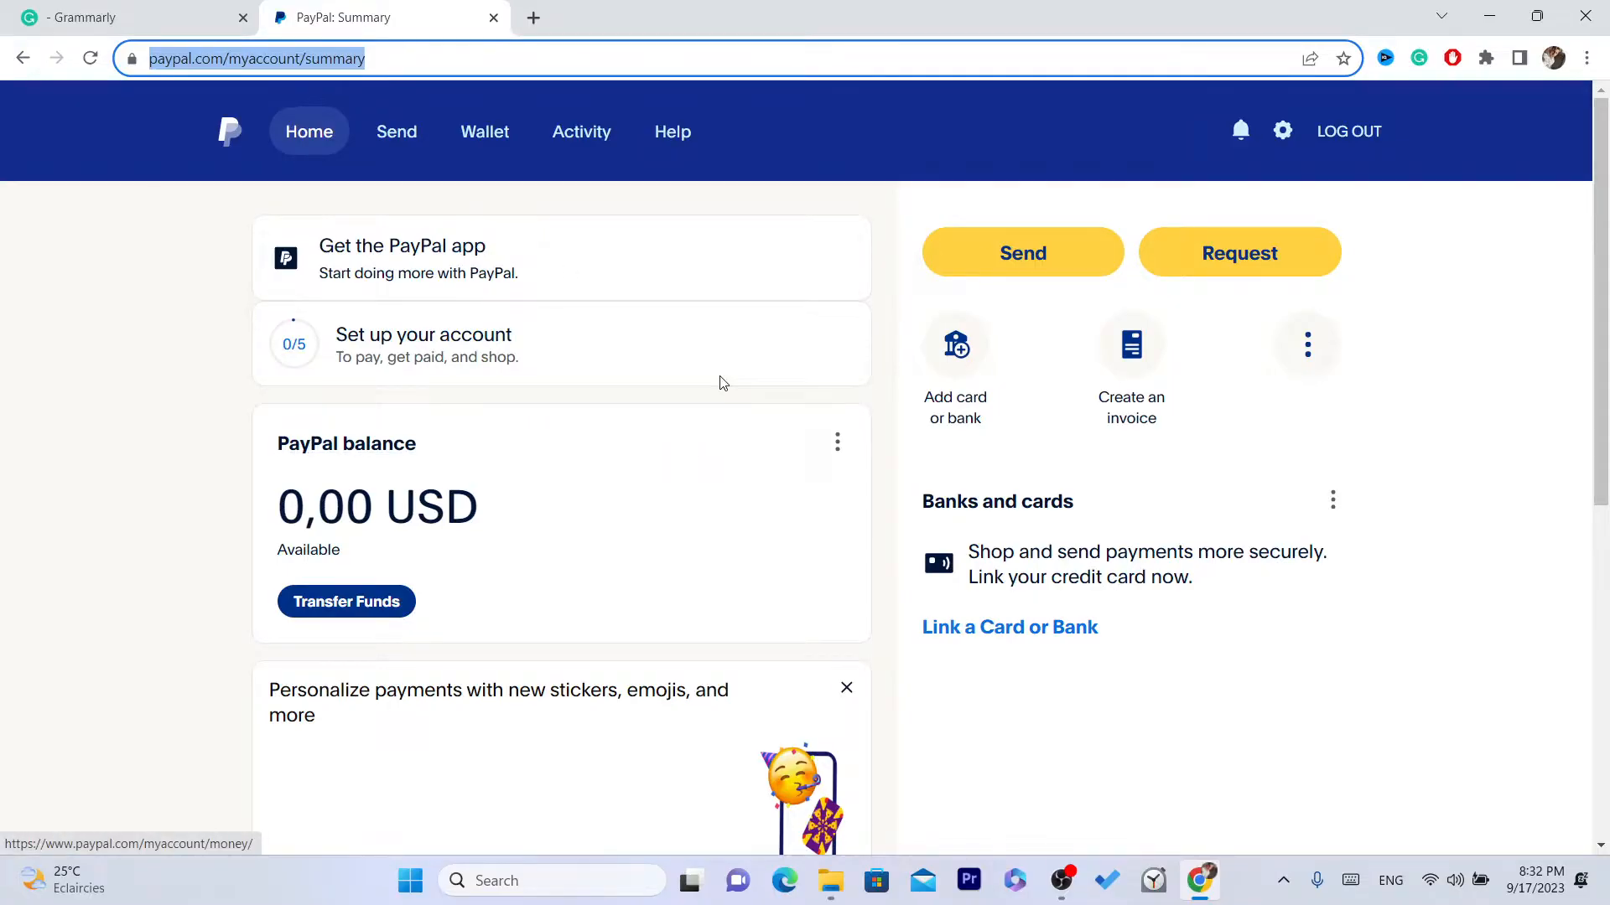
mouse_move(1431, 495)
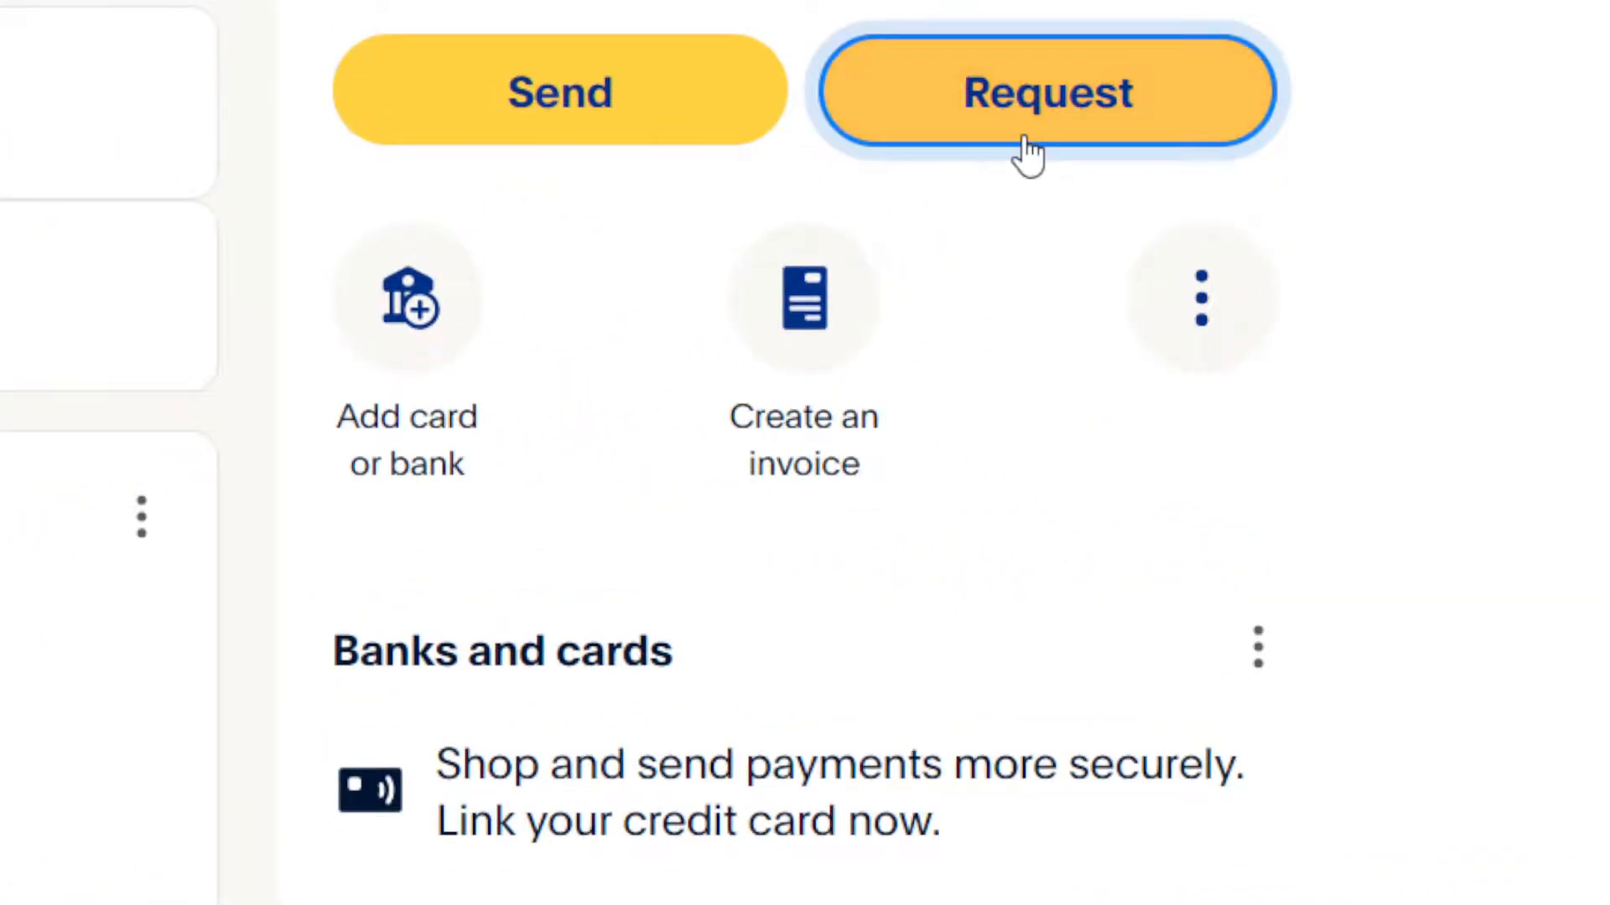
Step: Open the request-payment page from the summary page's Request button
left_click(1045, 91)
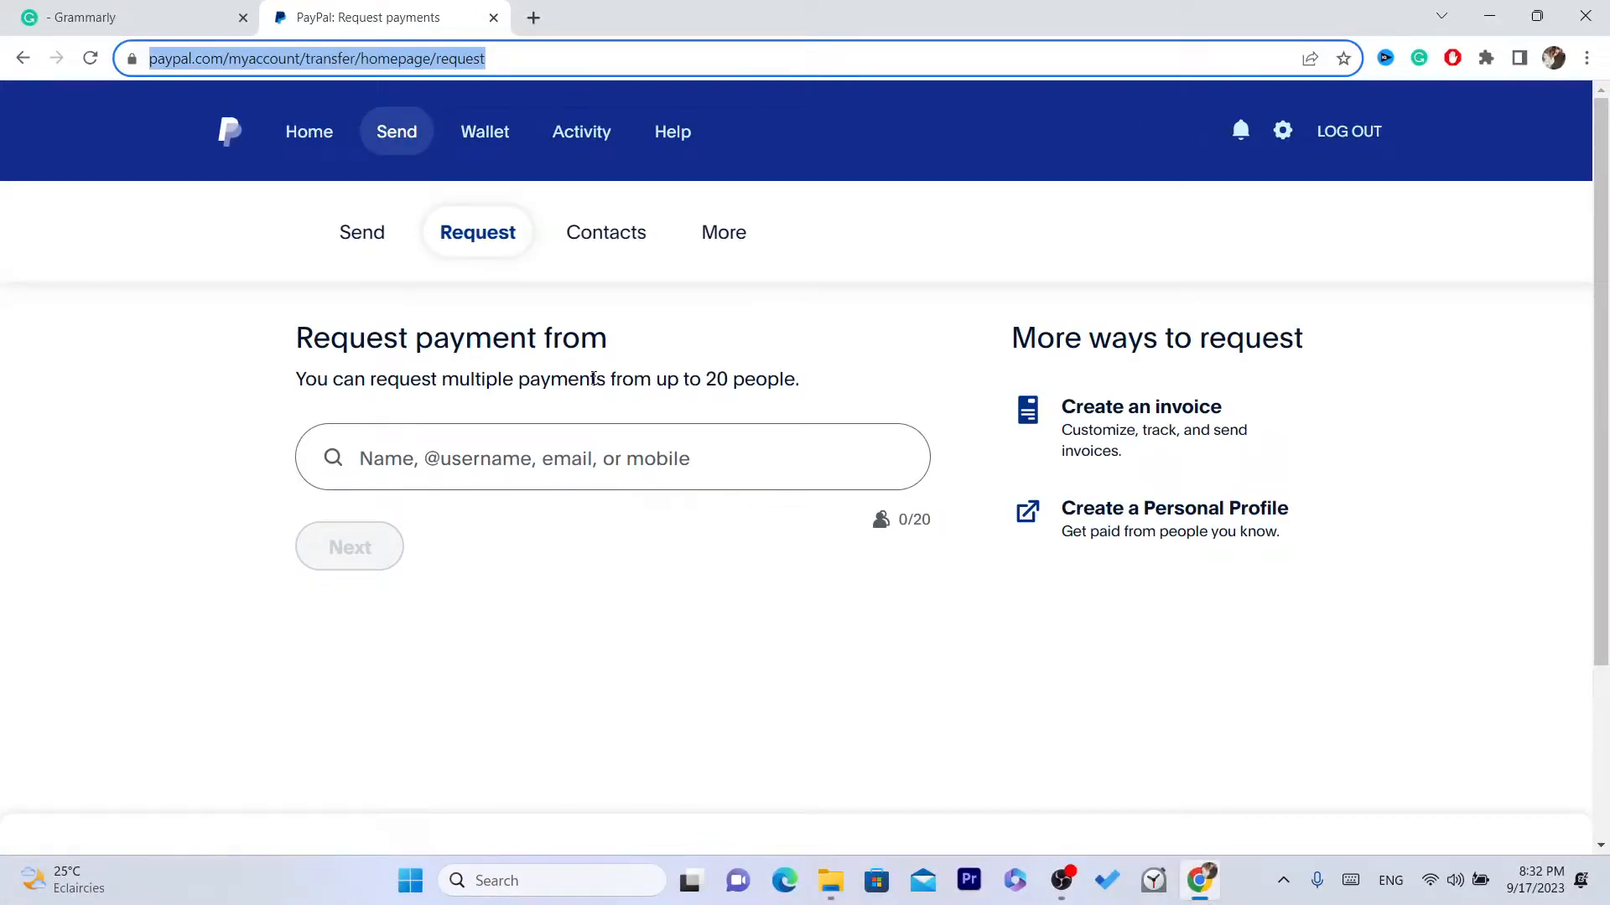
mouse_move(939, 347)
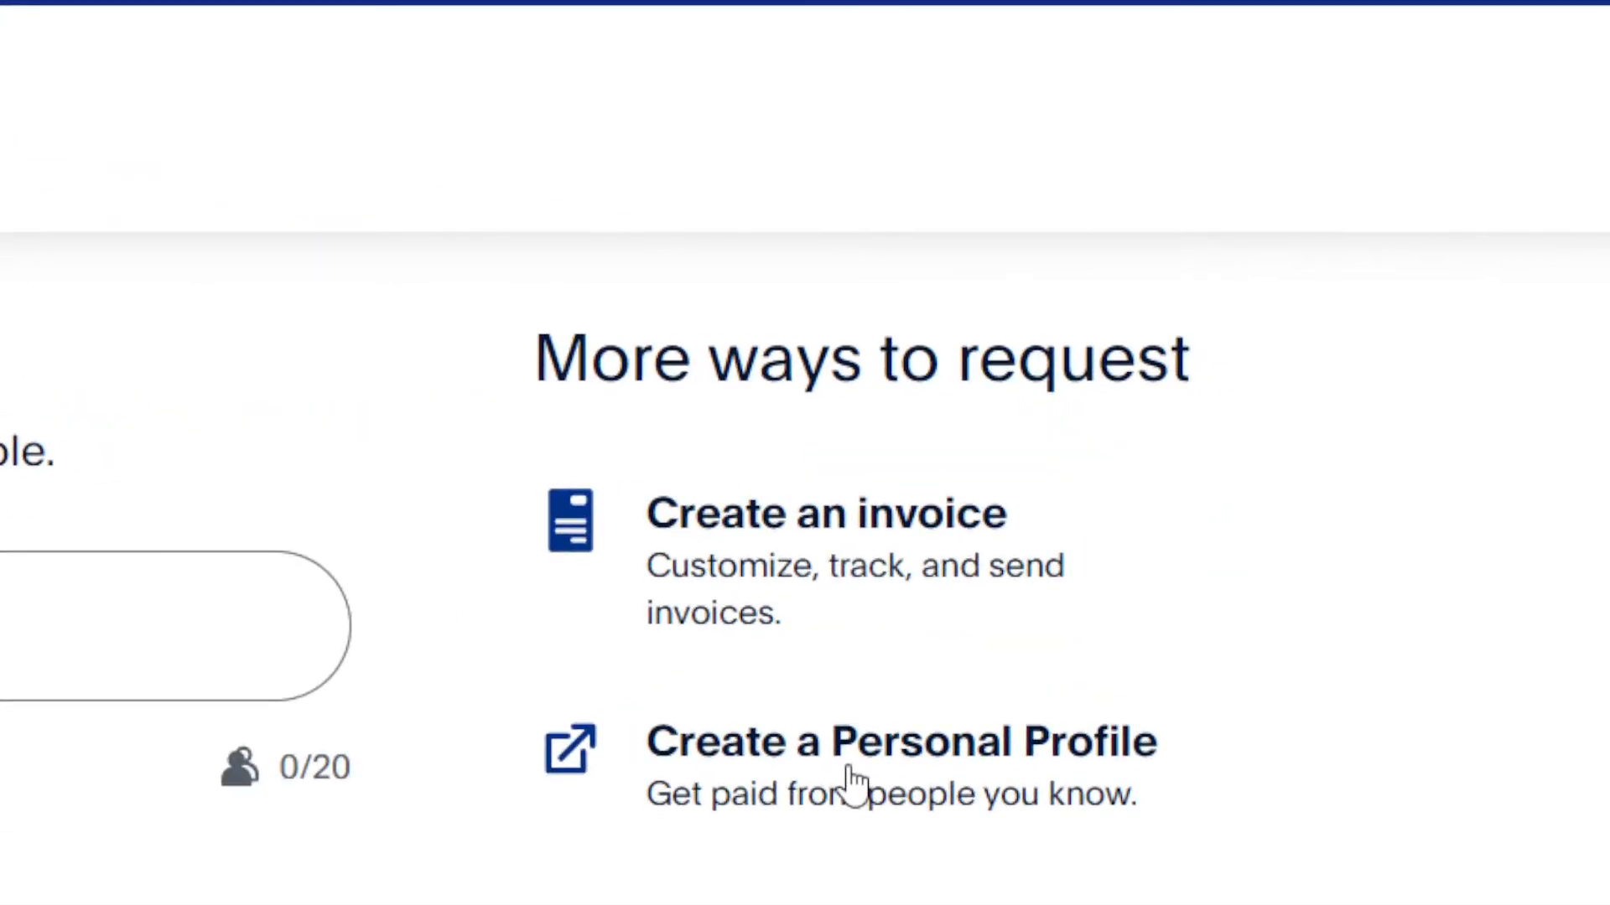
Step: Create a PayPal.Me personal profile and upload a car photo as its picture
left_click(898, 742)
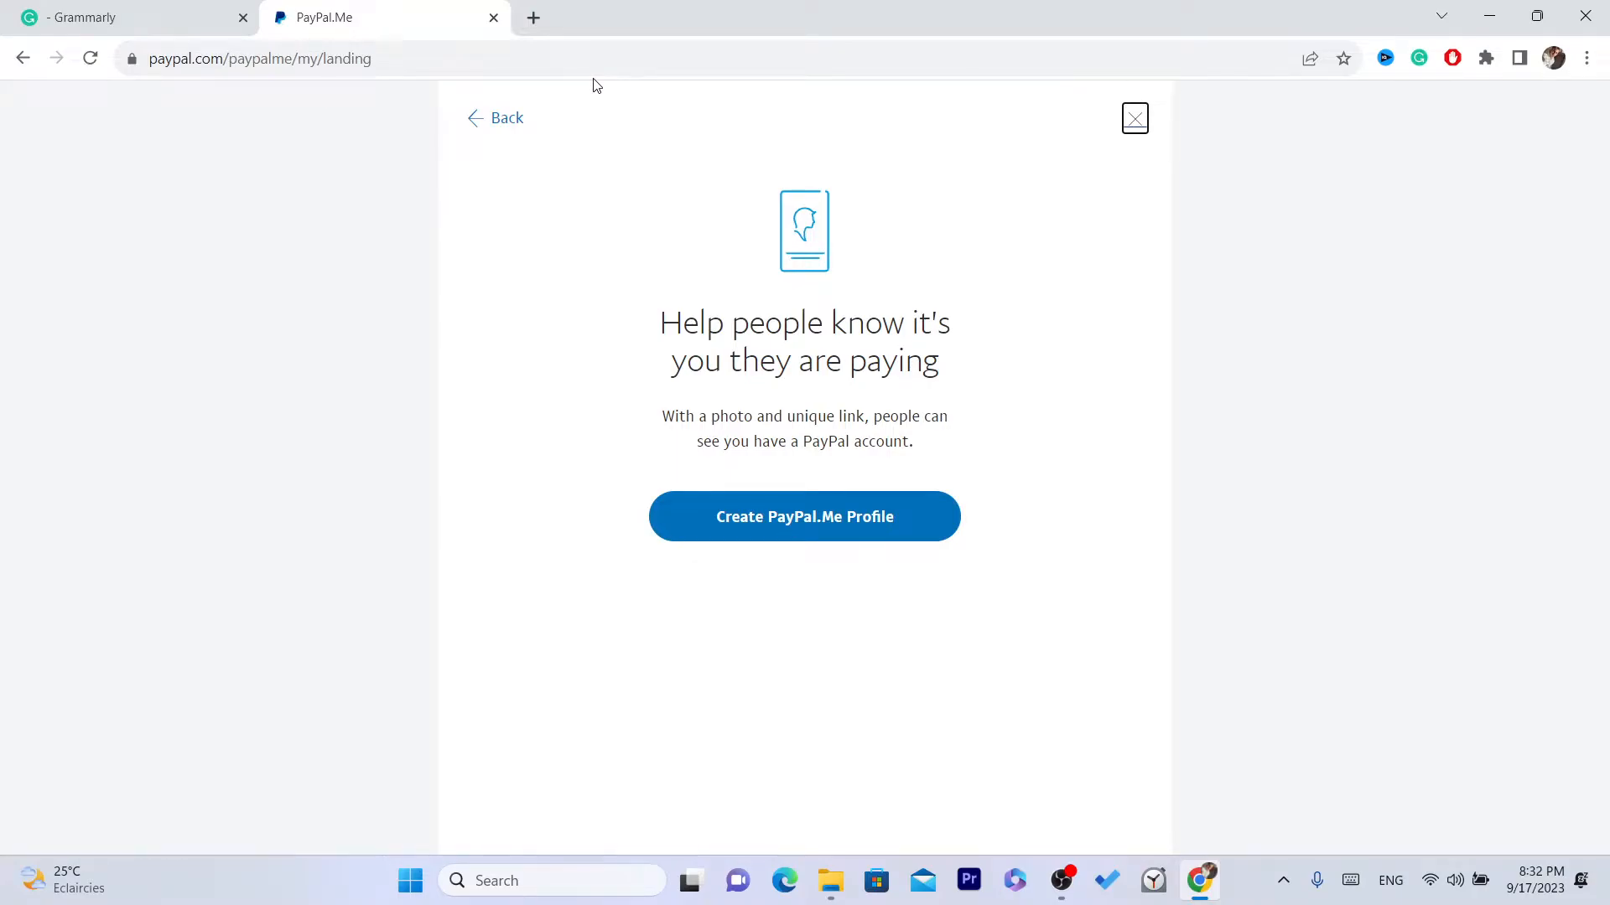
mouse_move(790, 371)
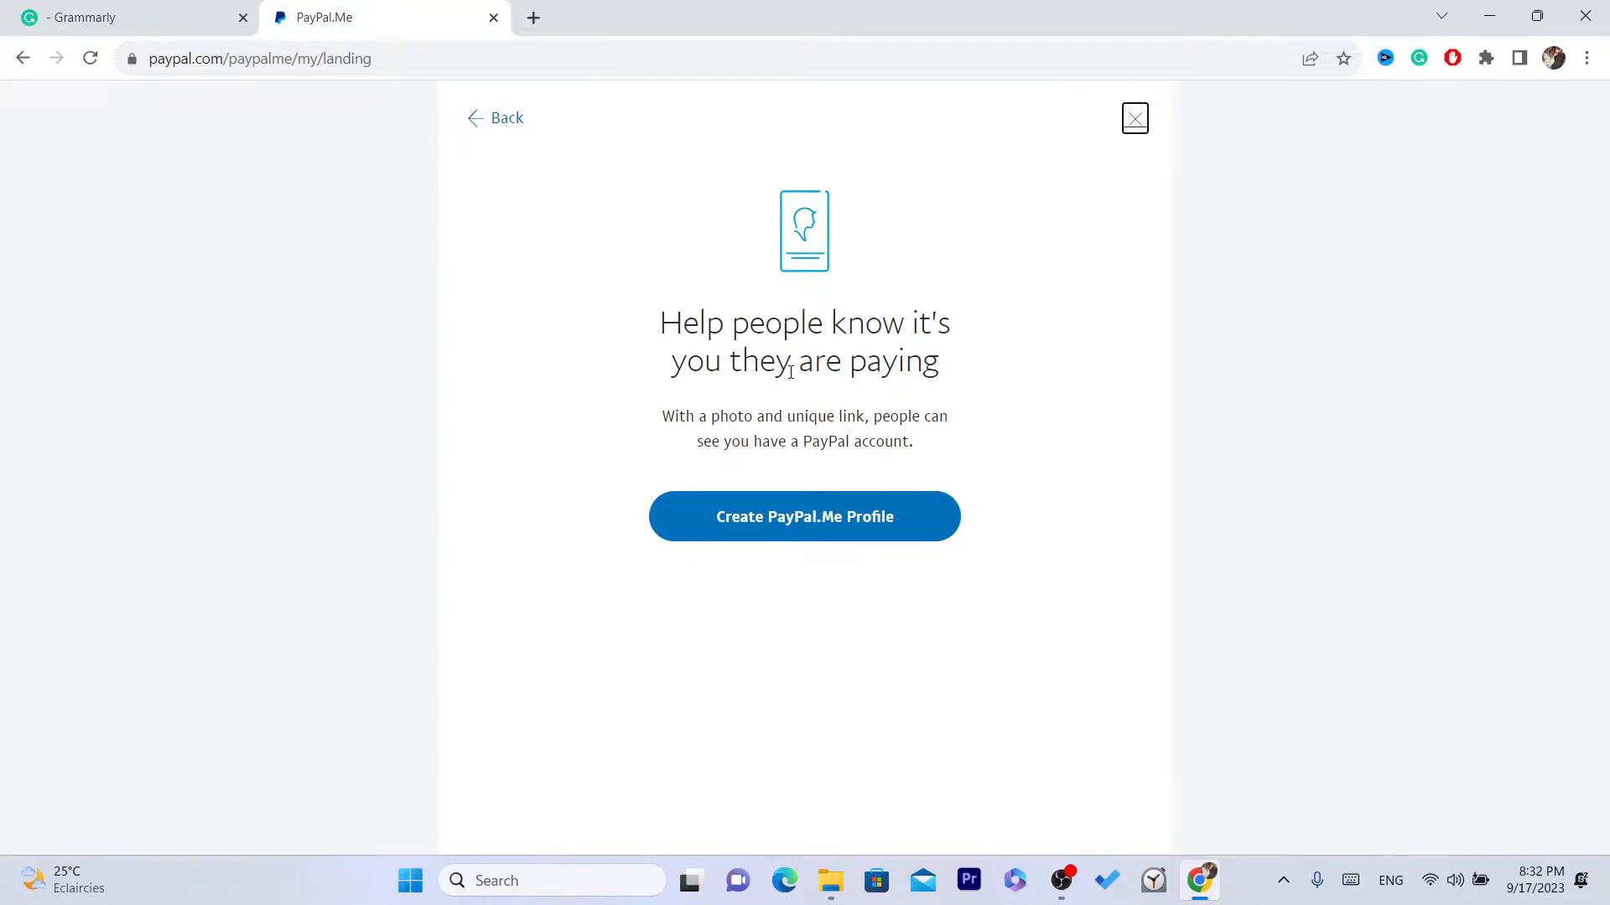
mouse_move(804, 516)
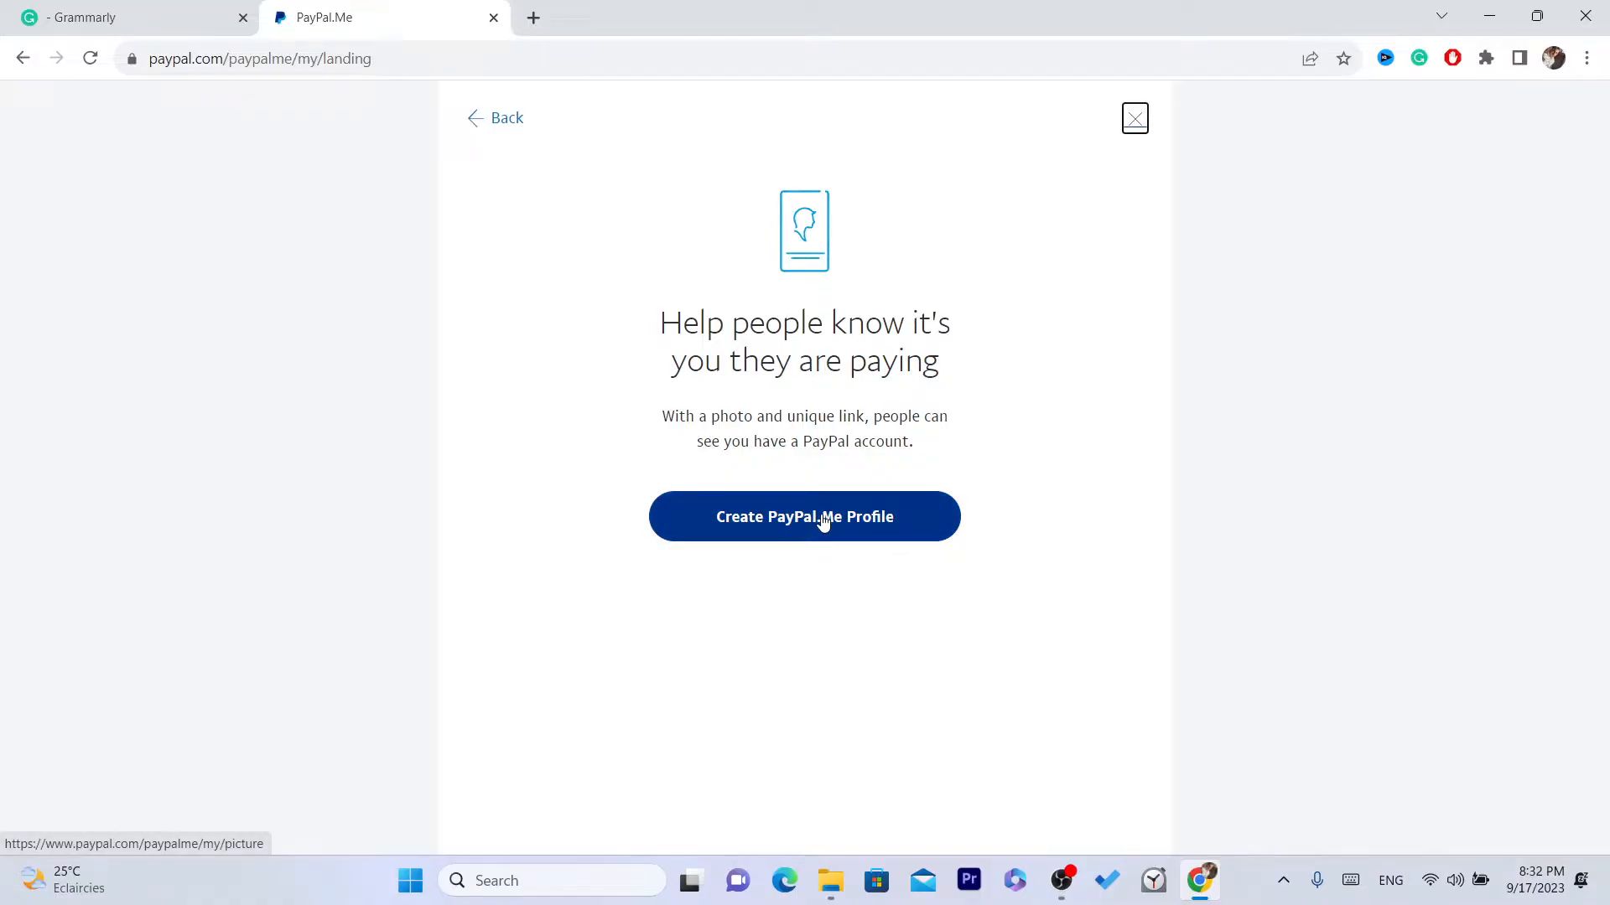
left_click(804, 517)
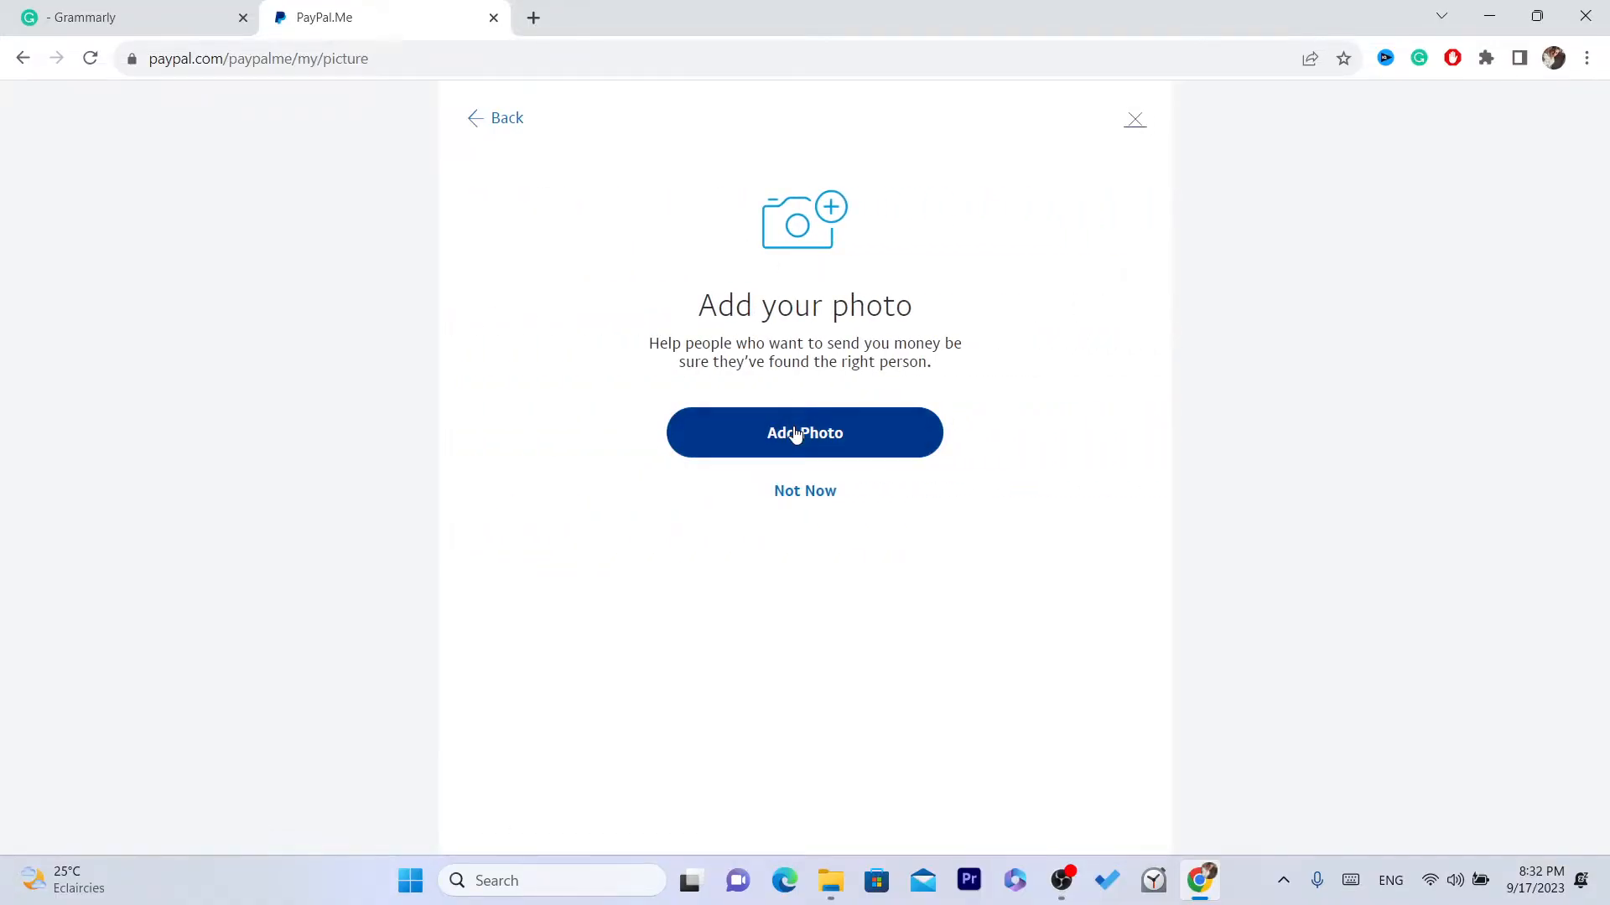
left_click(804, 433)
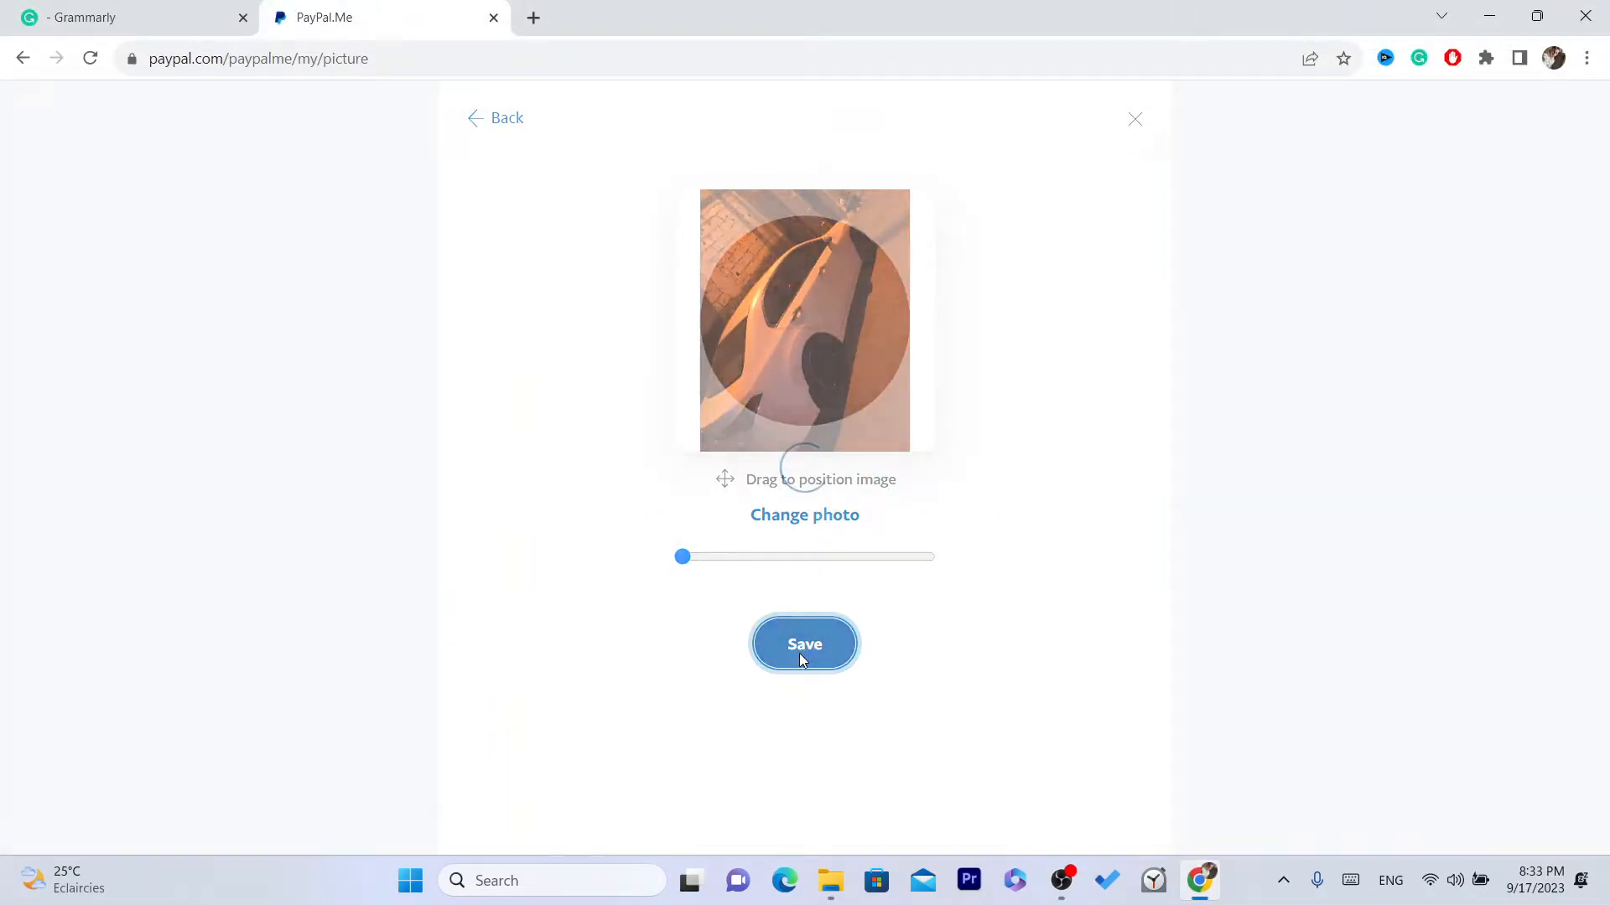
Step: Save the photo and claim the link paypal.me/2736287hjdd for review
left_click(804, 644)
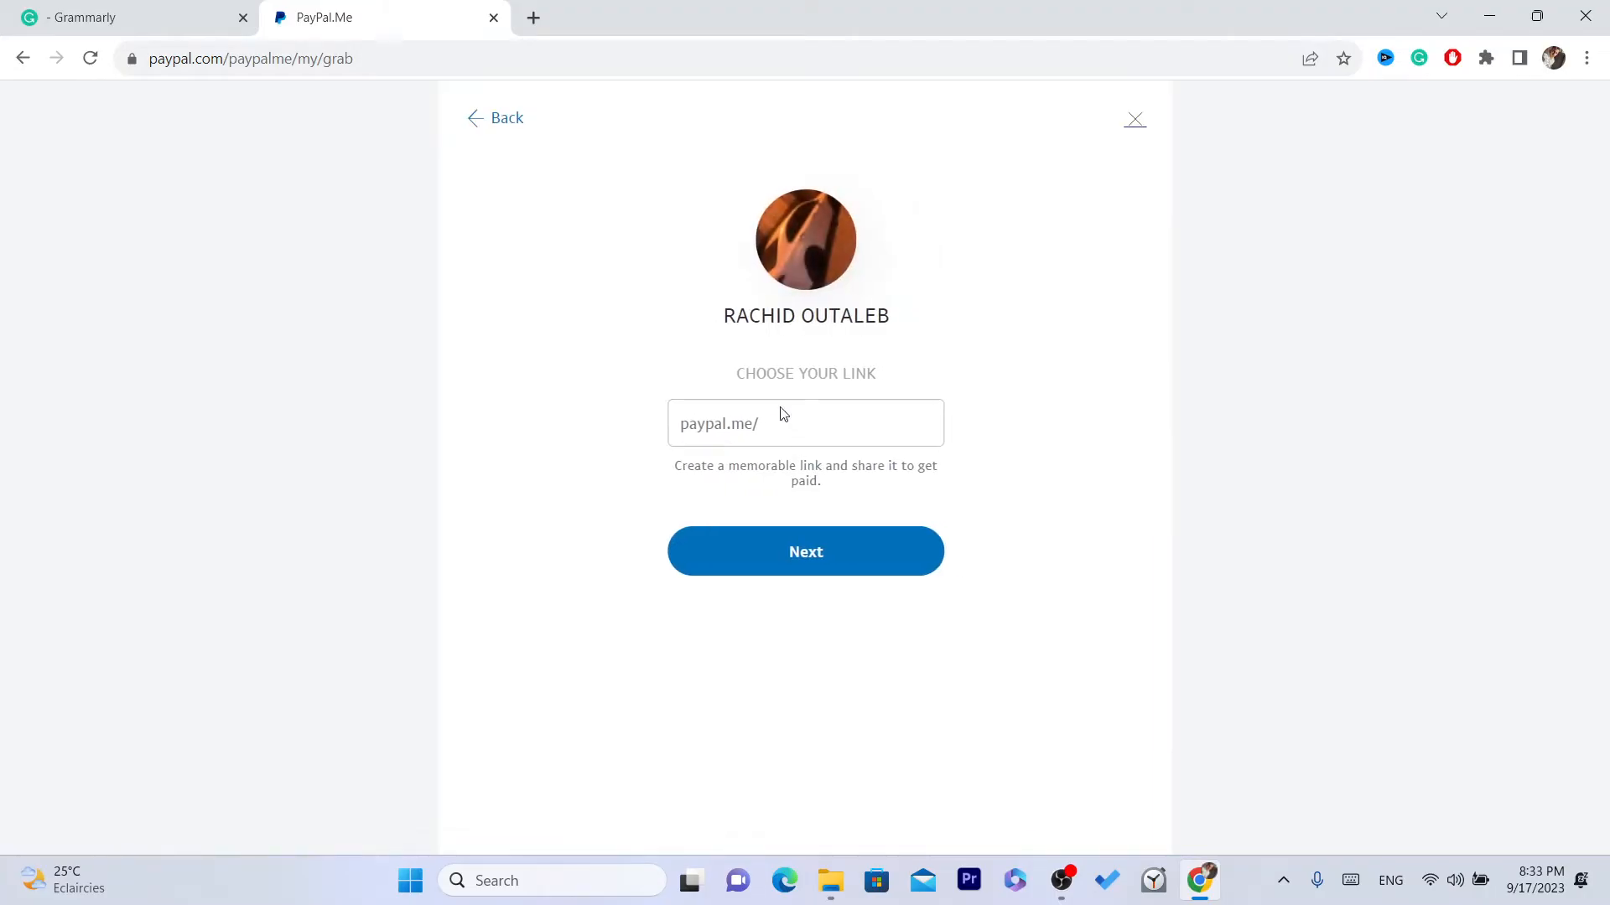
left_click(804, 422)
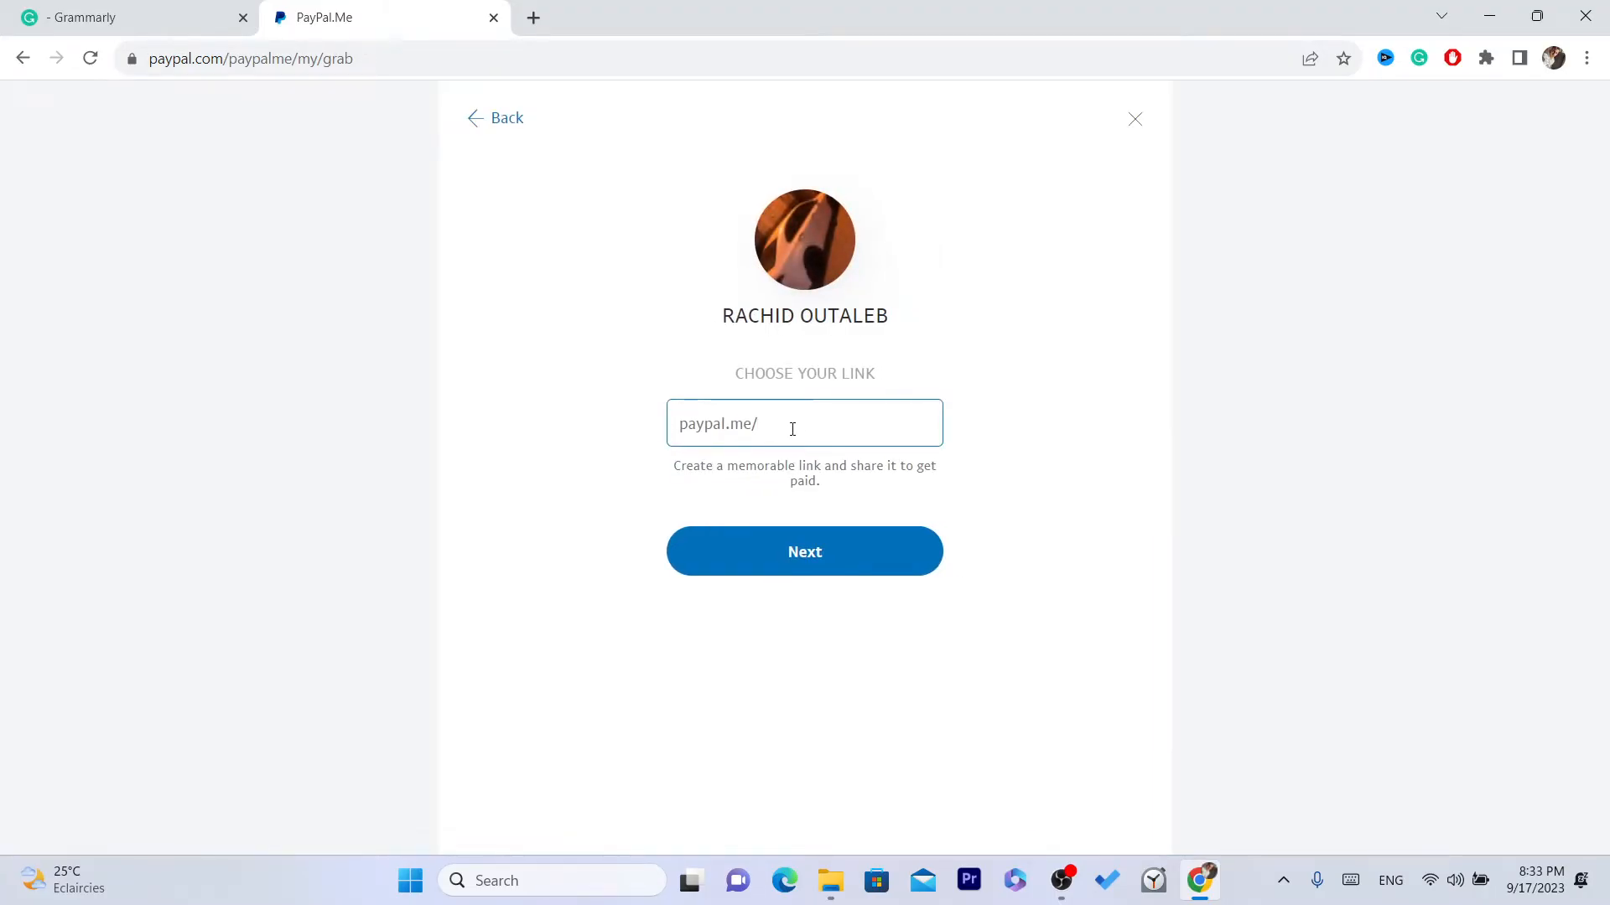
type("2736287")
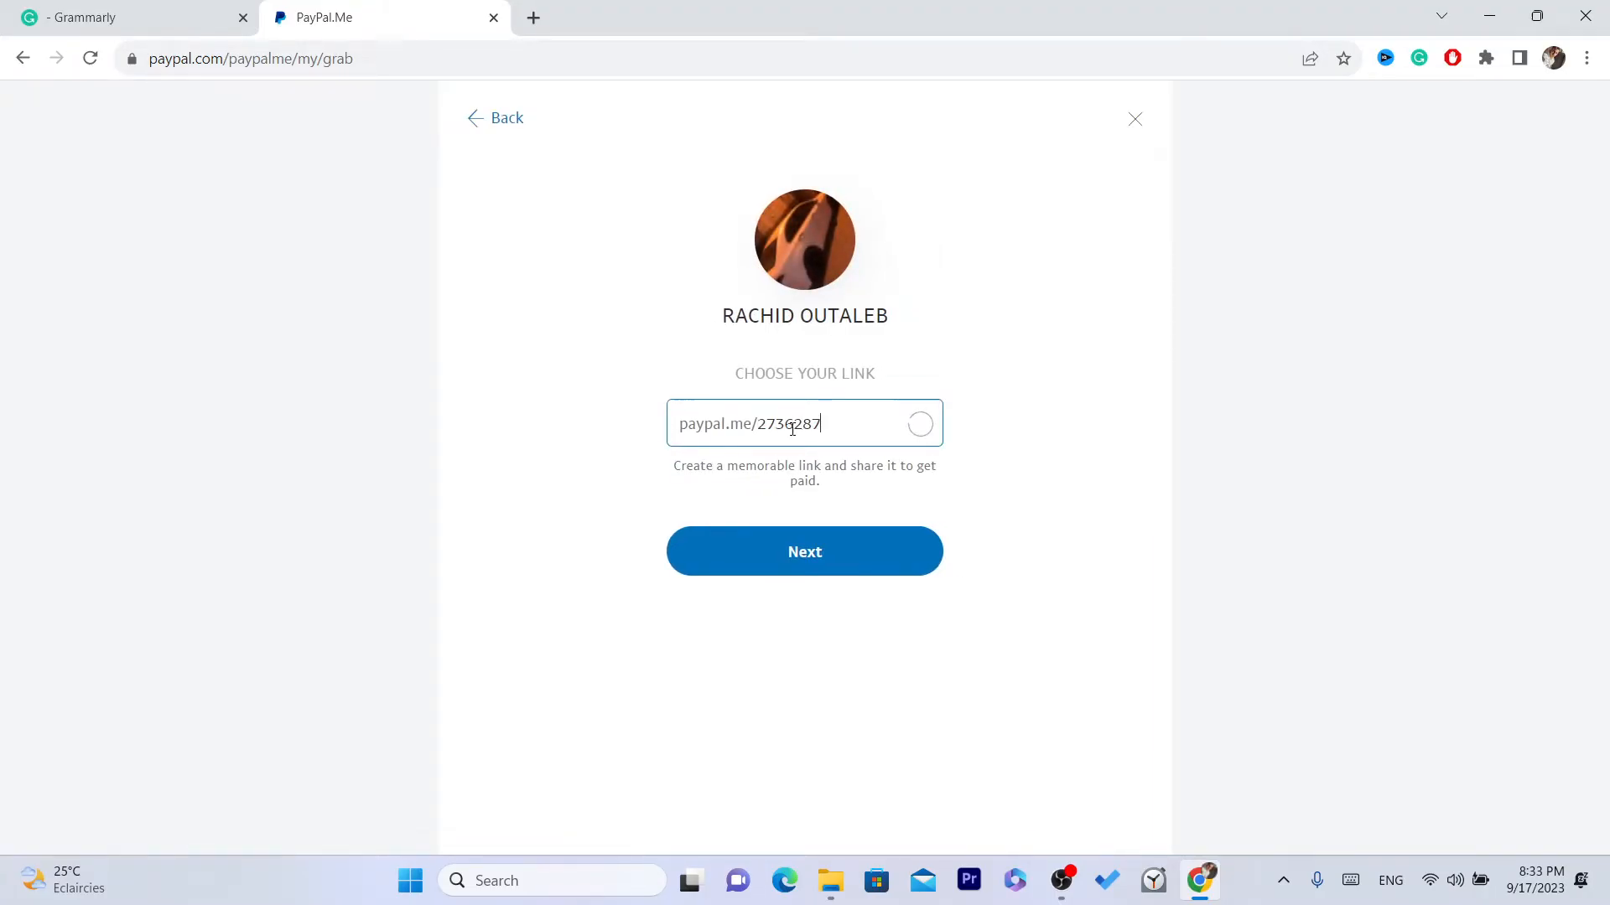
type("hjdd")
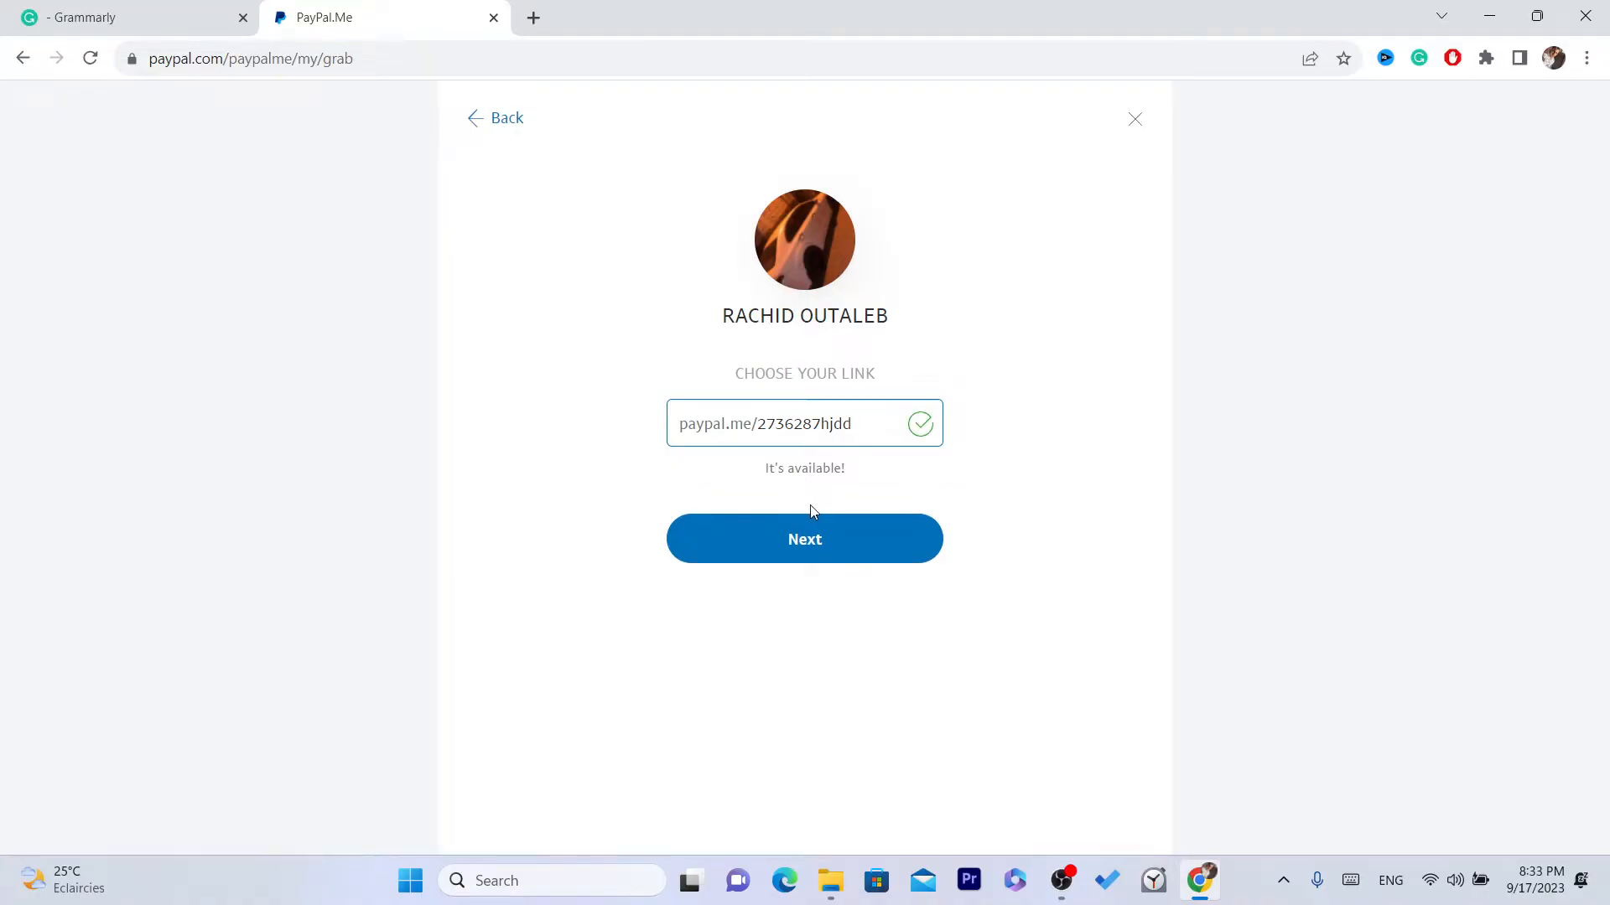
left_click(804, 540)
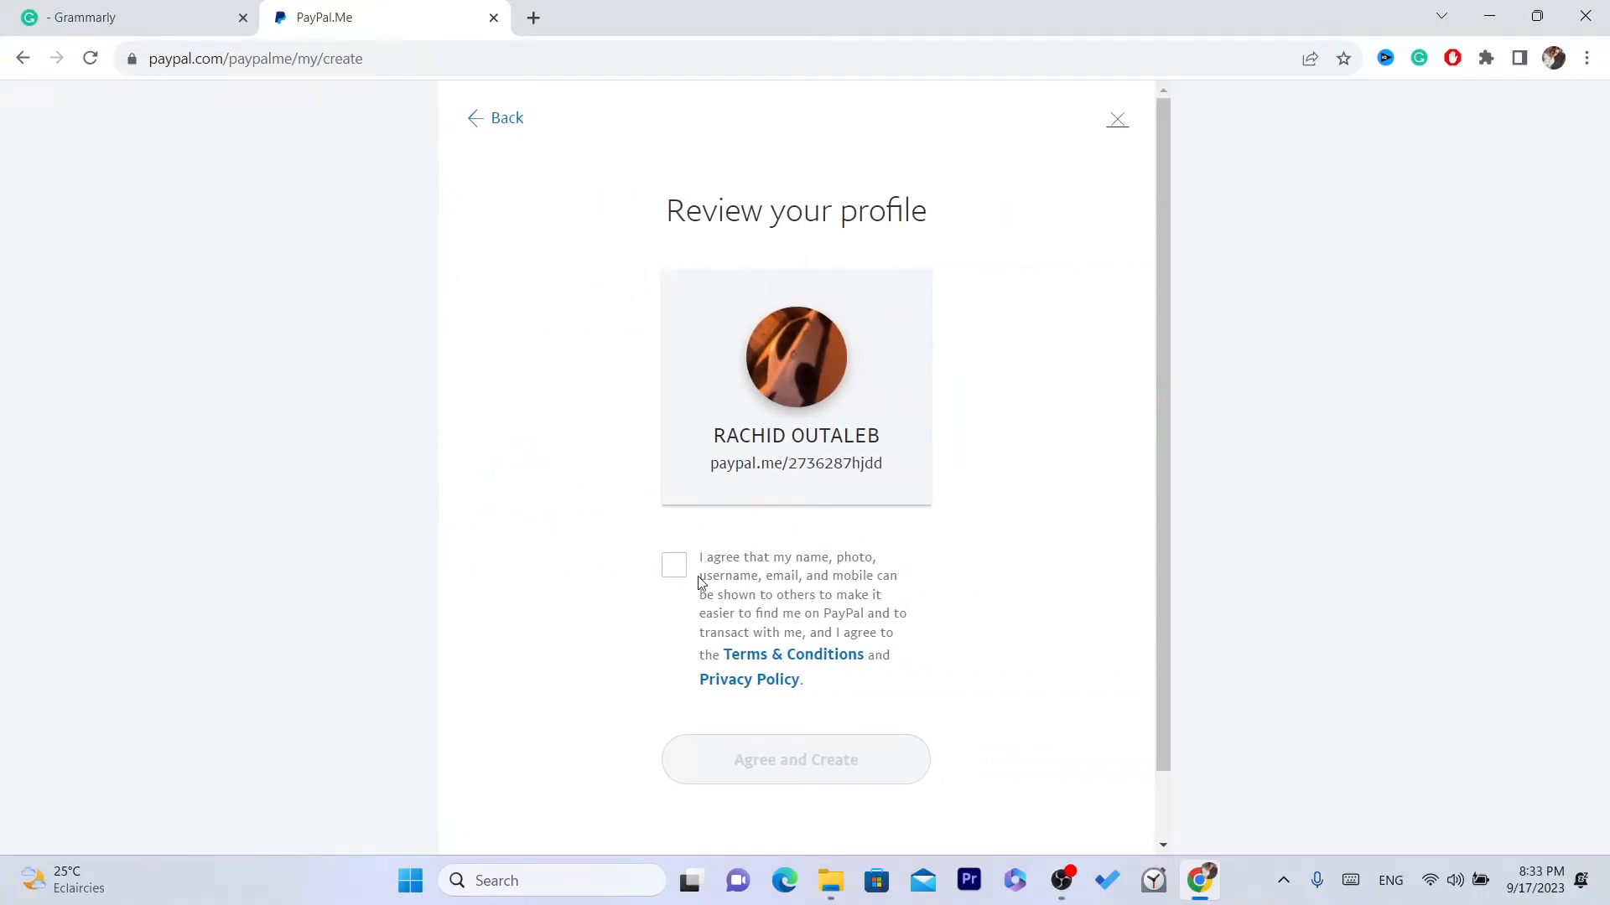
Step: Agree to the profile terms, create the profile, and finish on Done
left_click(674, 564)
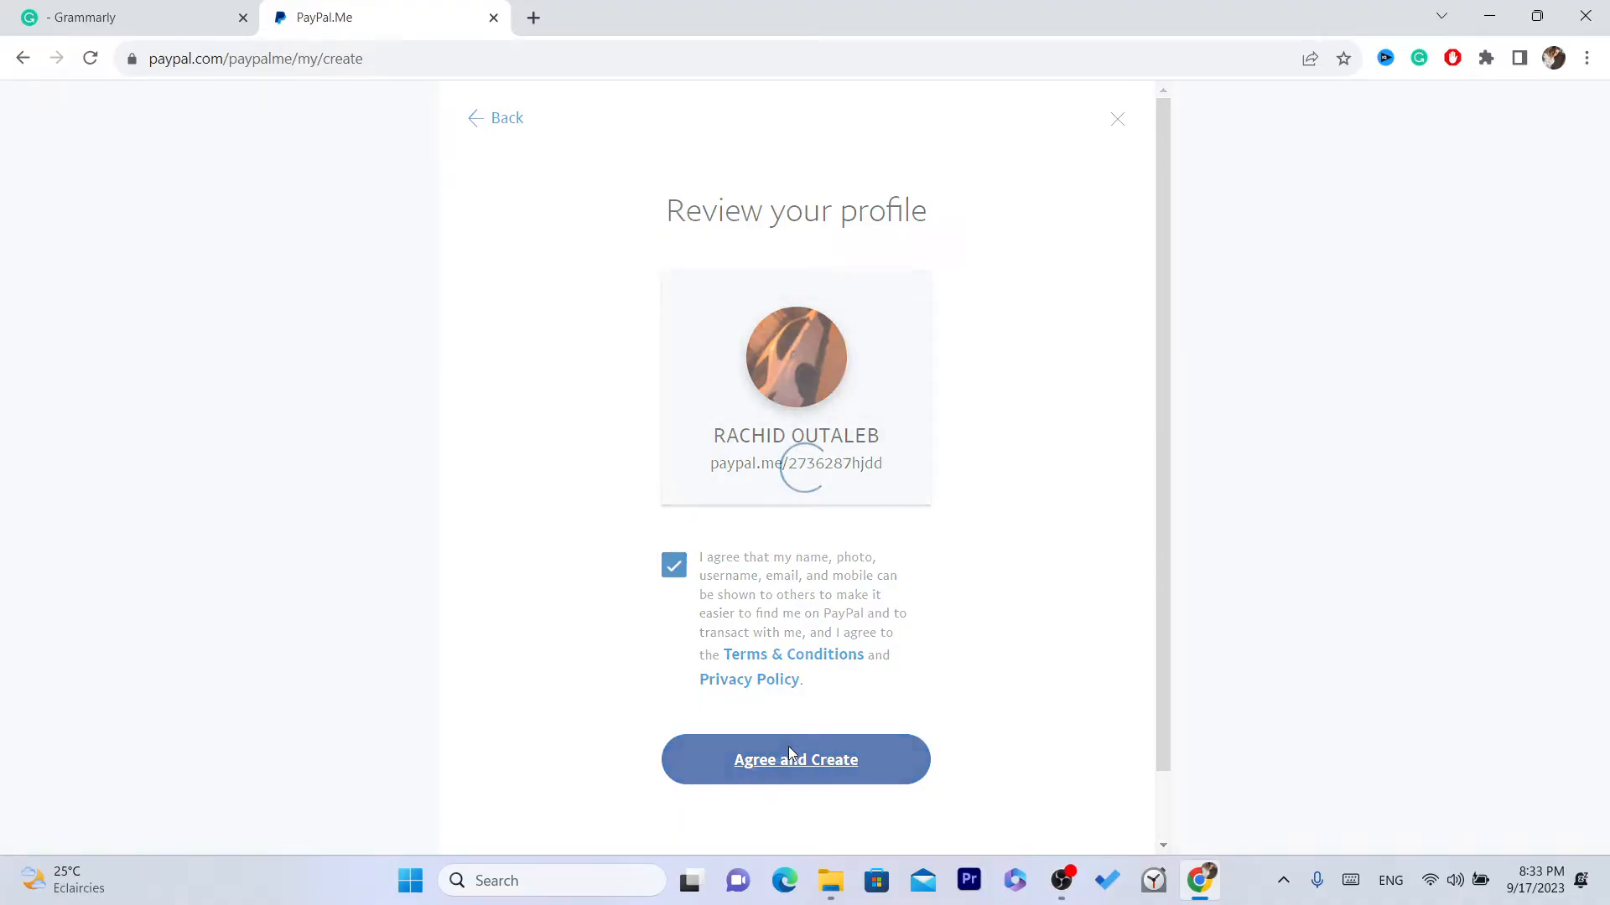
left_click(795, 760)
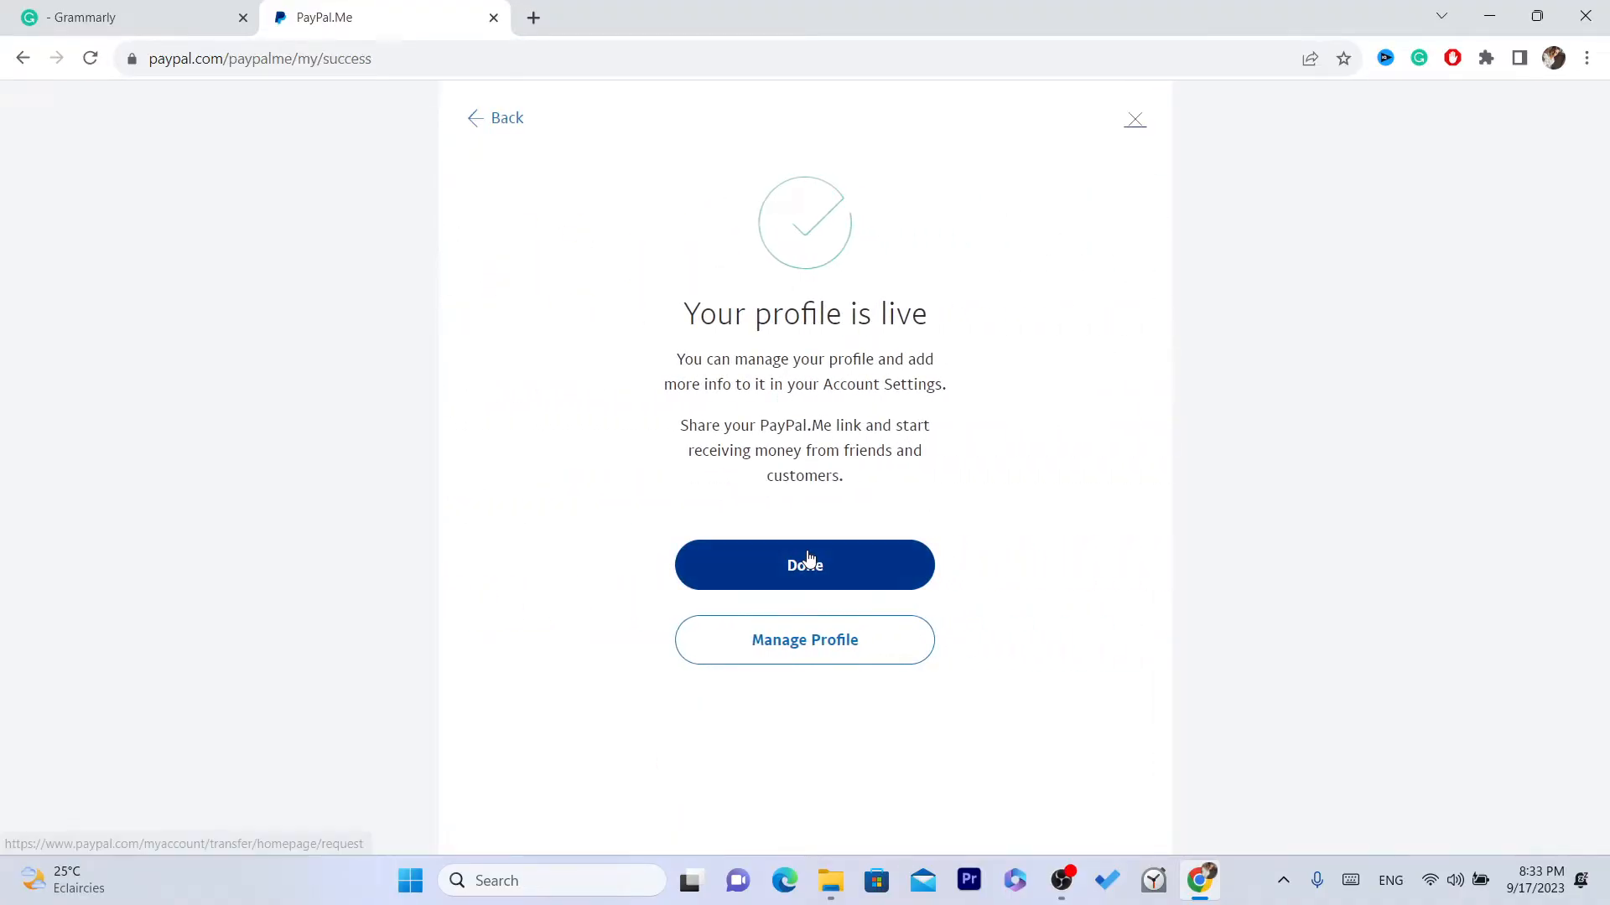
left_click(804, 564)
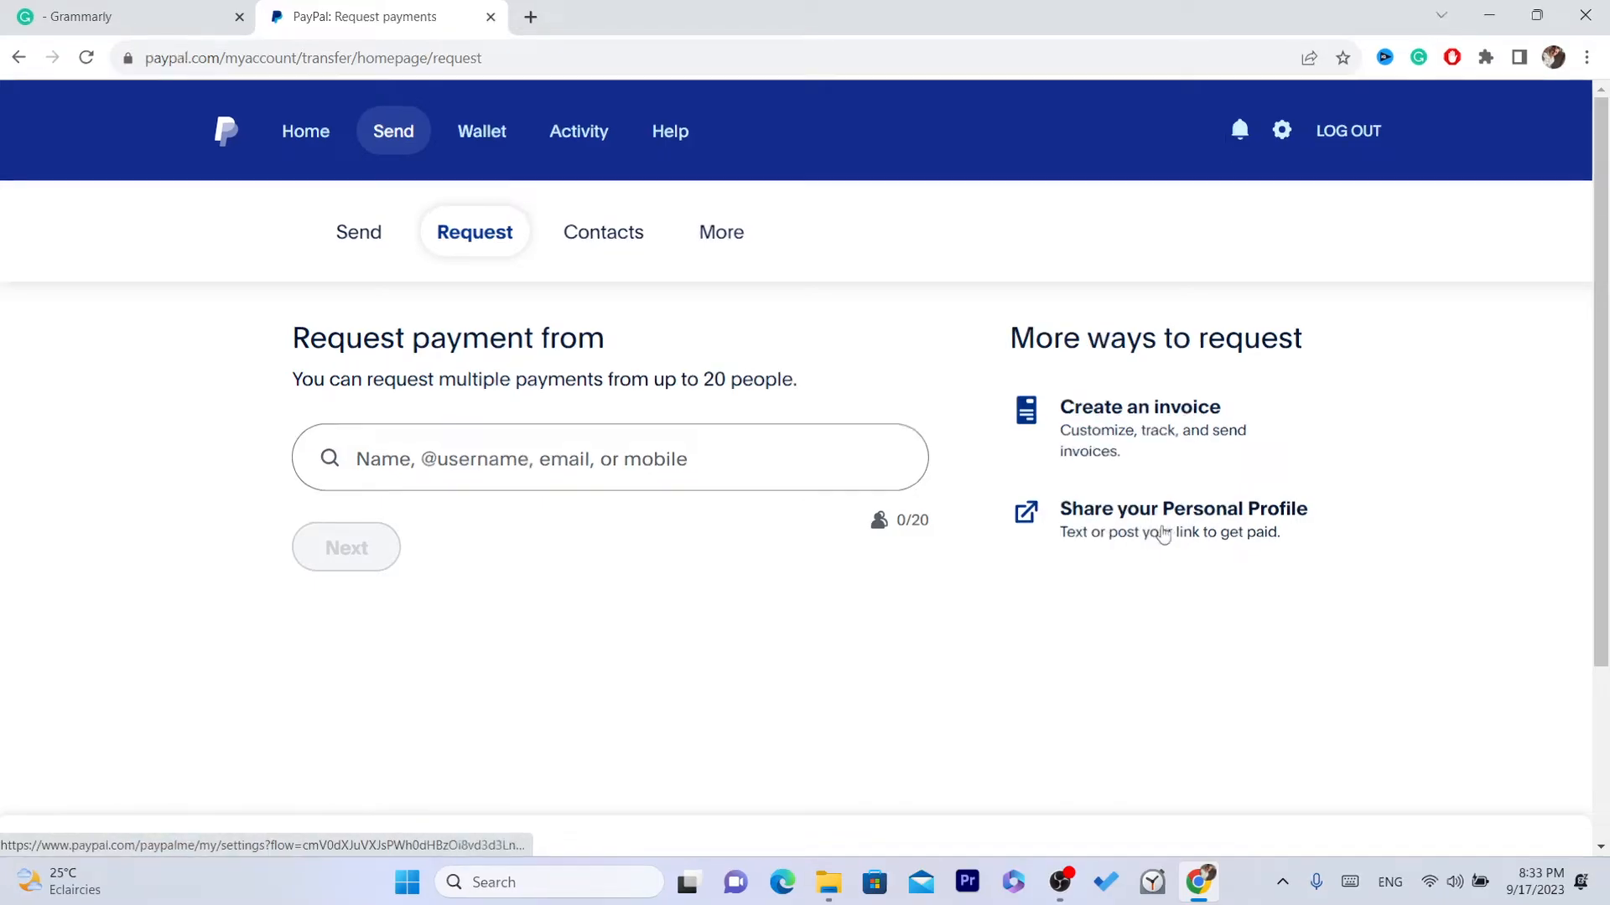
left_click(1183, 508)
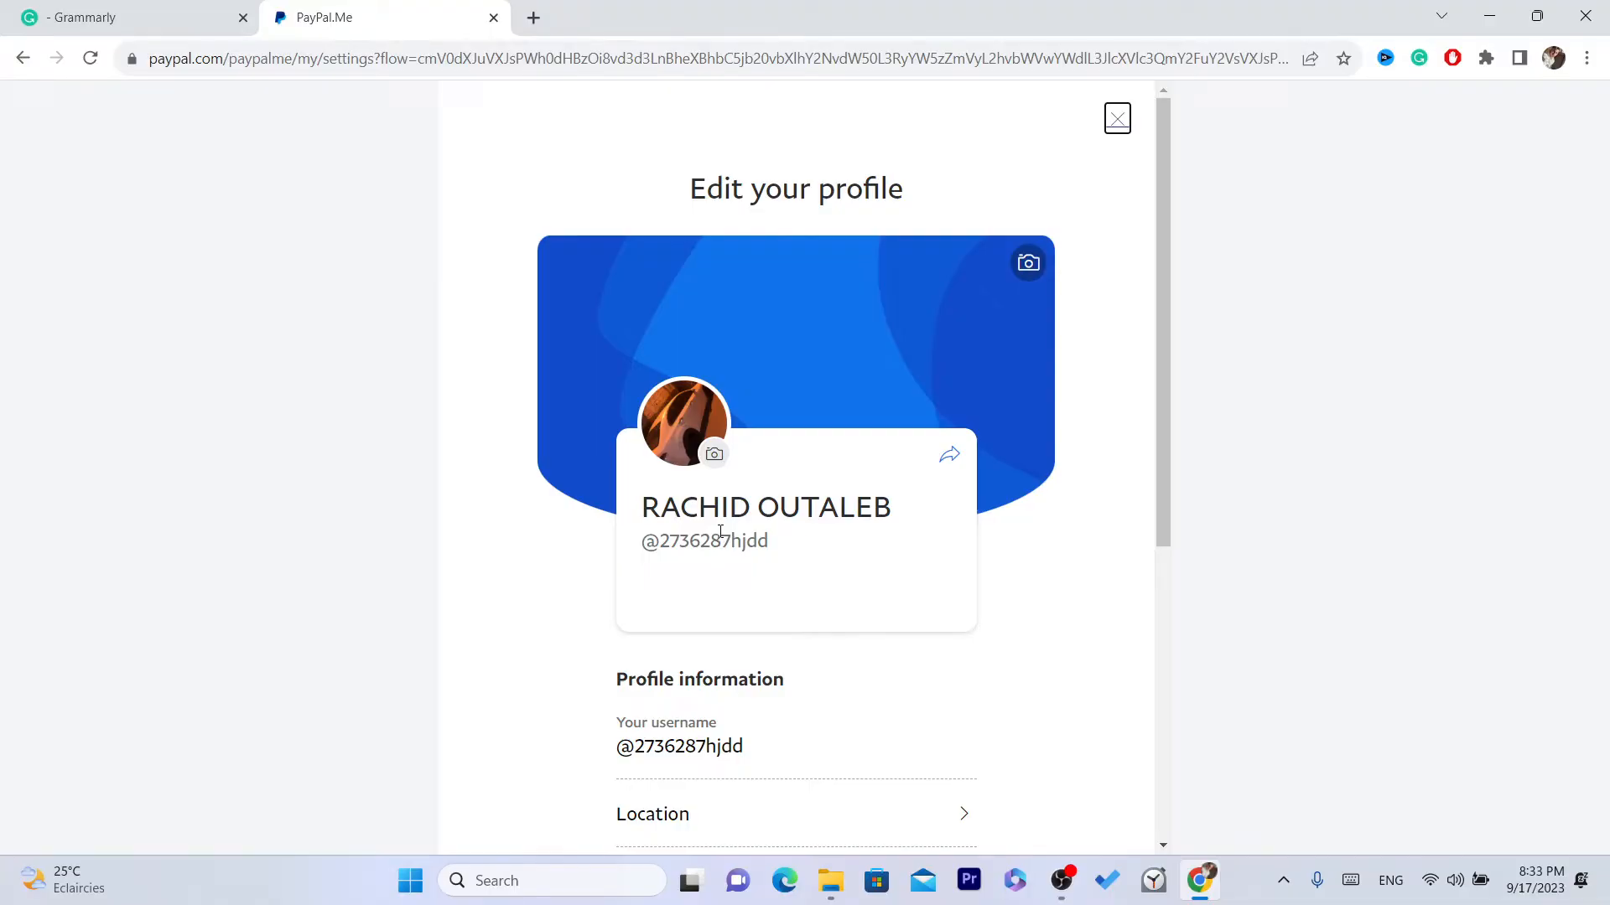
scroll("down", 3)
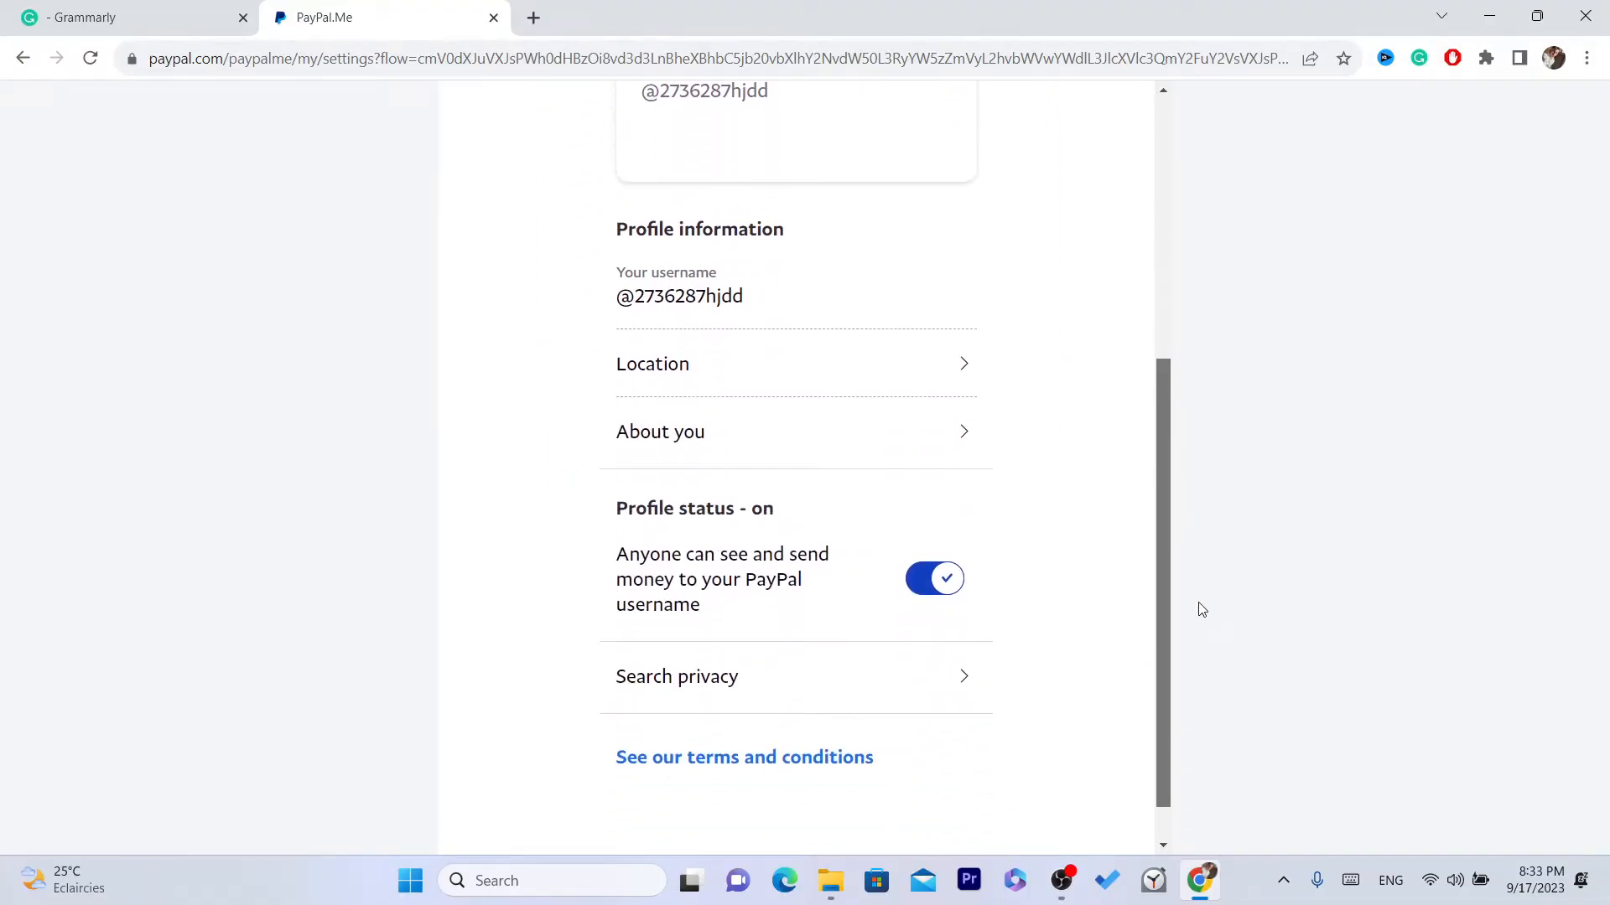
scroll("up", 3)
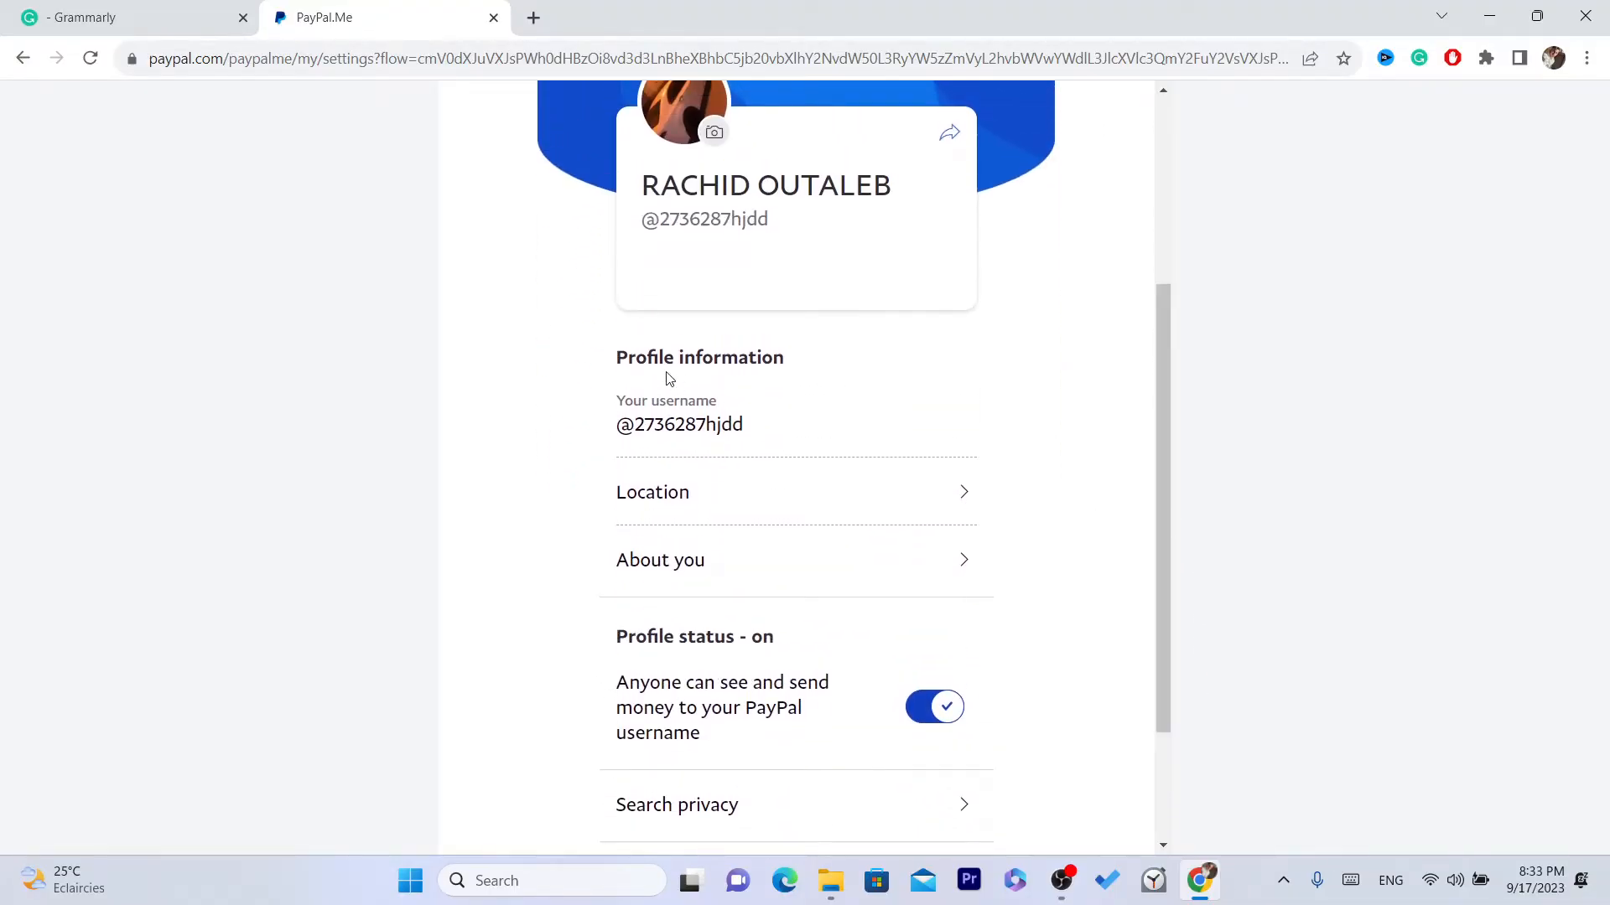
double_click(680, 424)
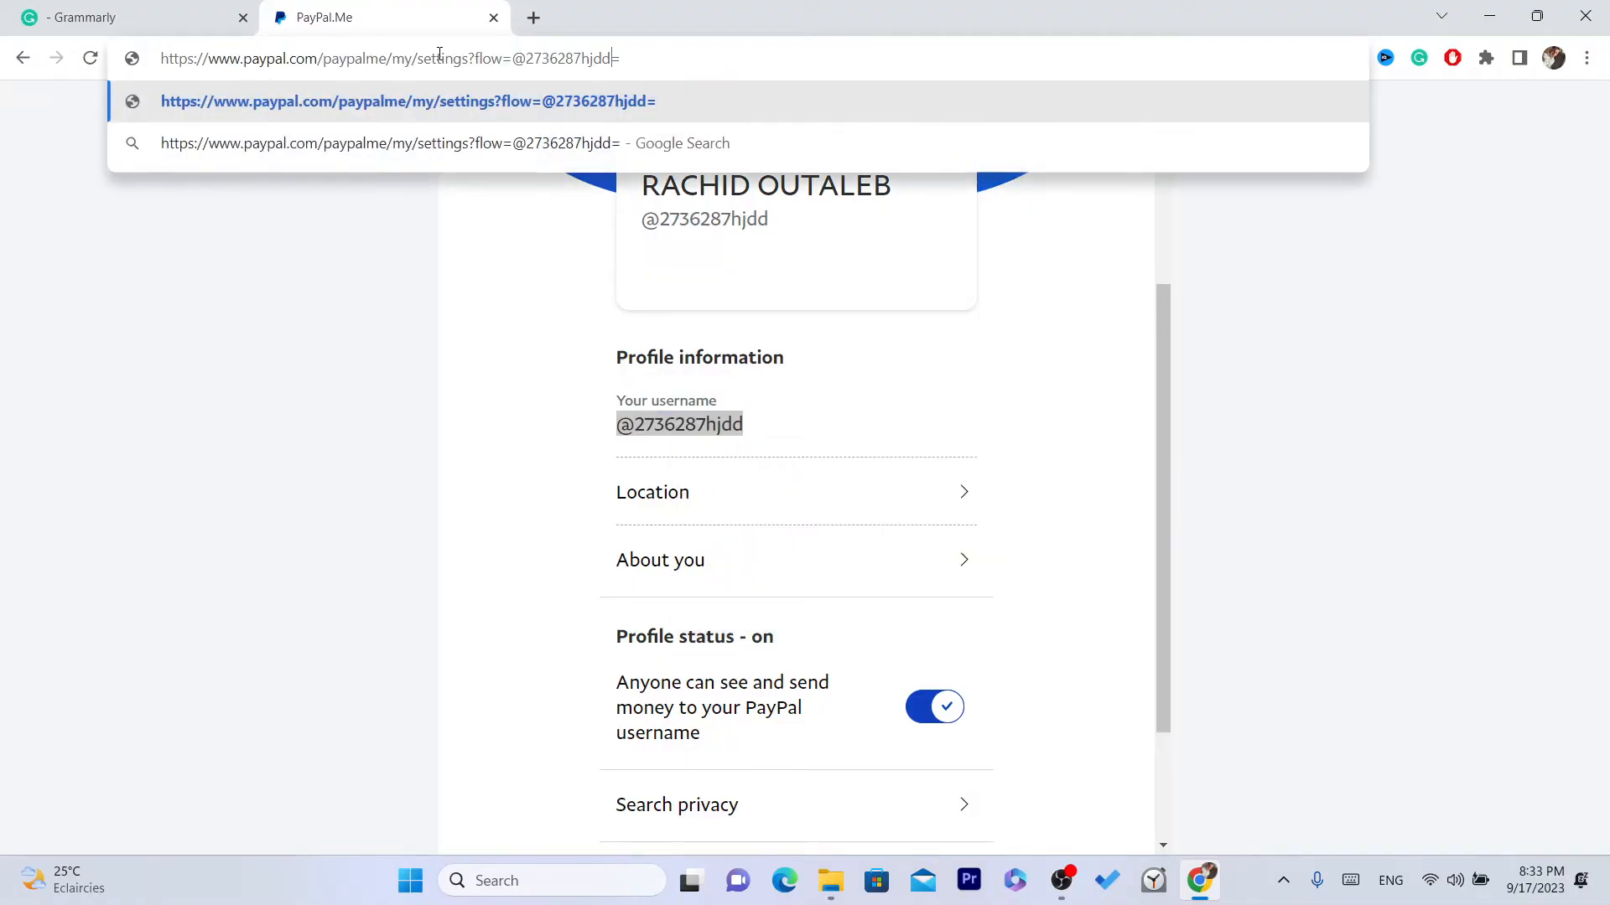
type("@2736287hjdd")
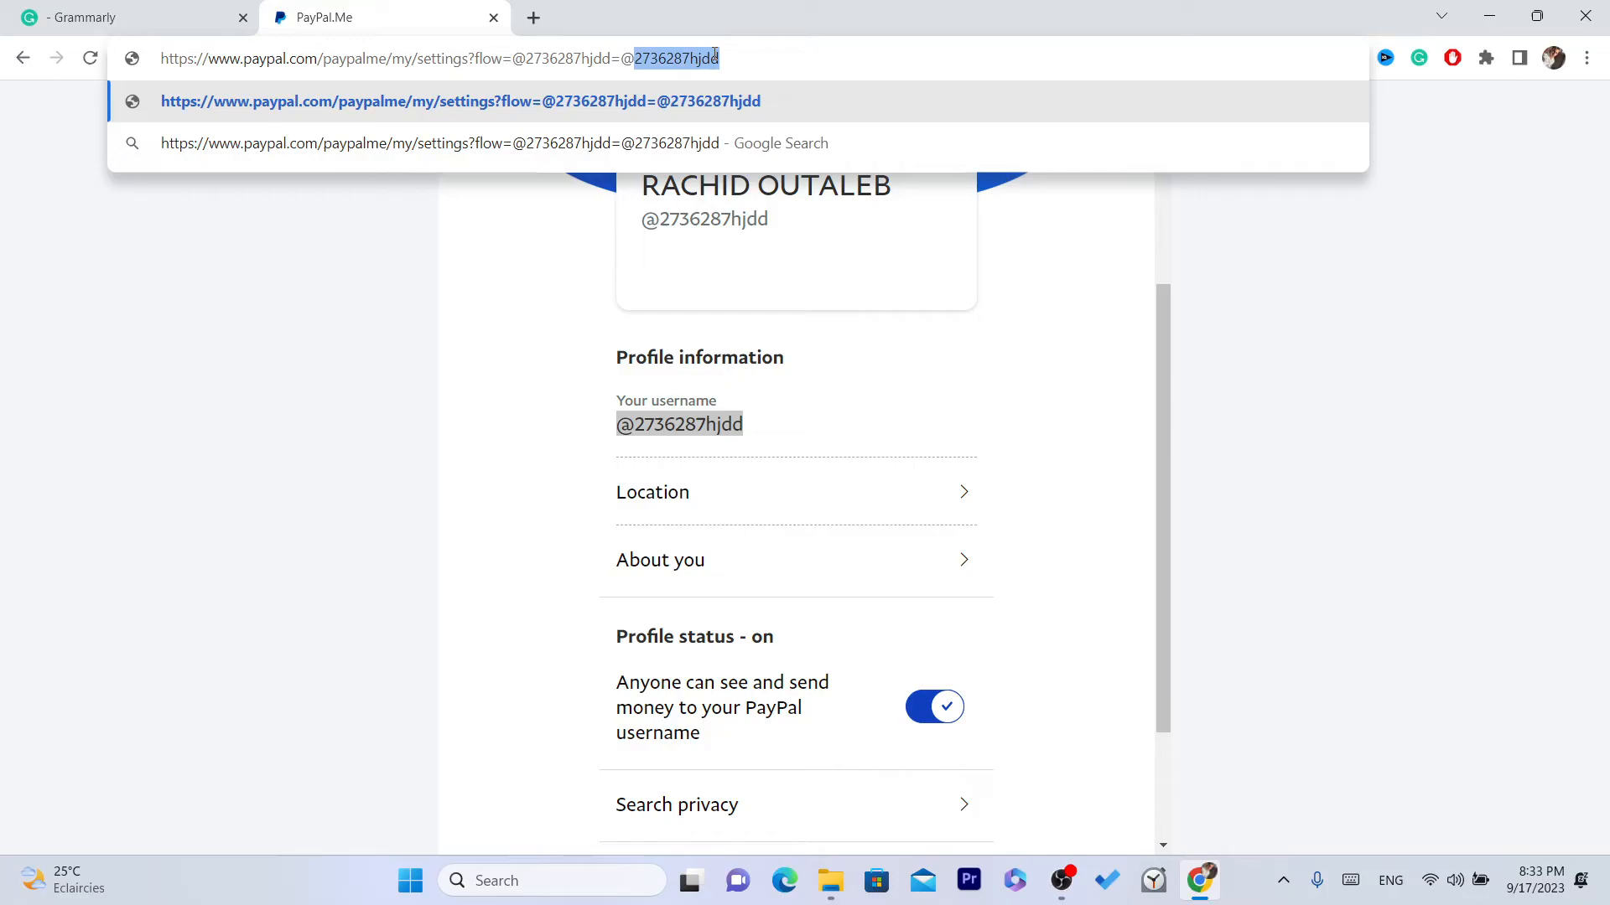
type("@2736287hjdd")
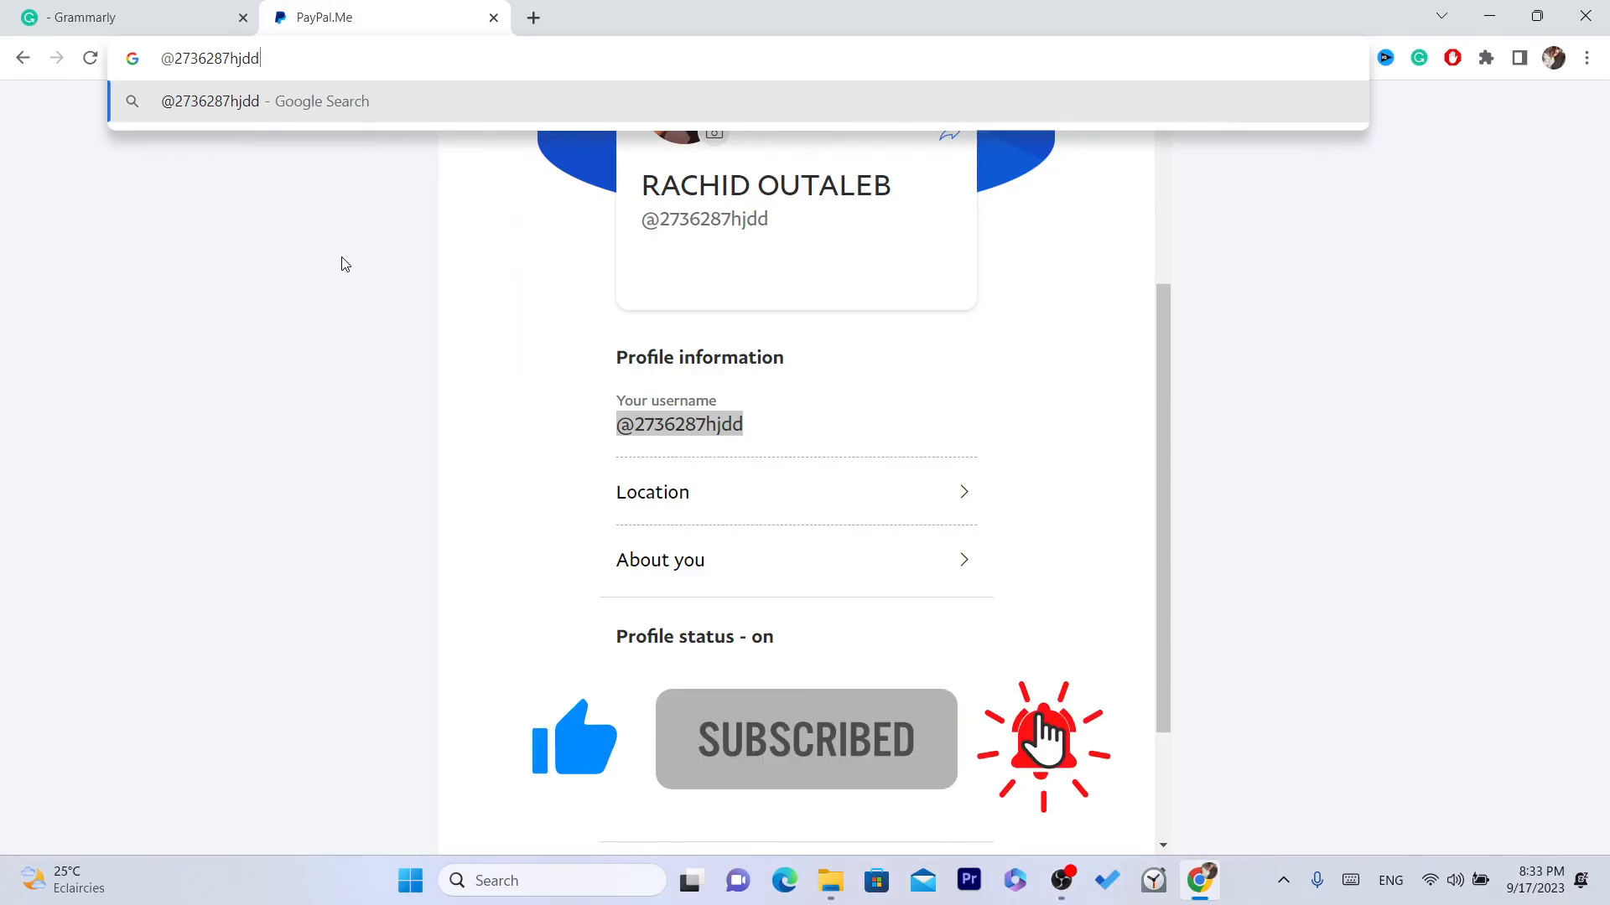
scroll("down", 3)
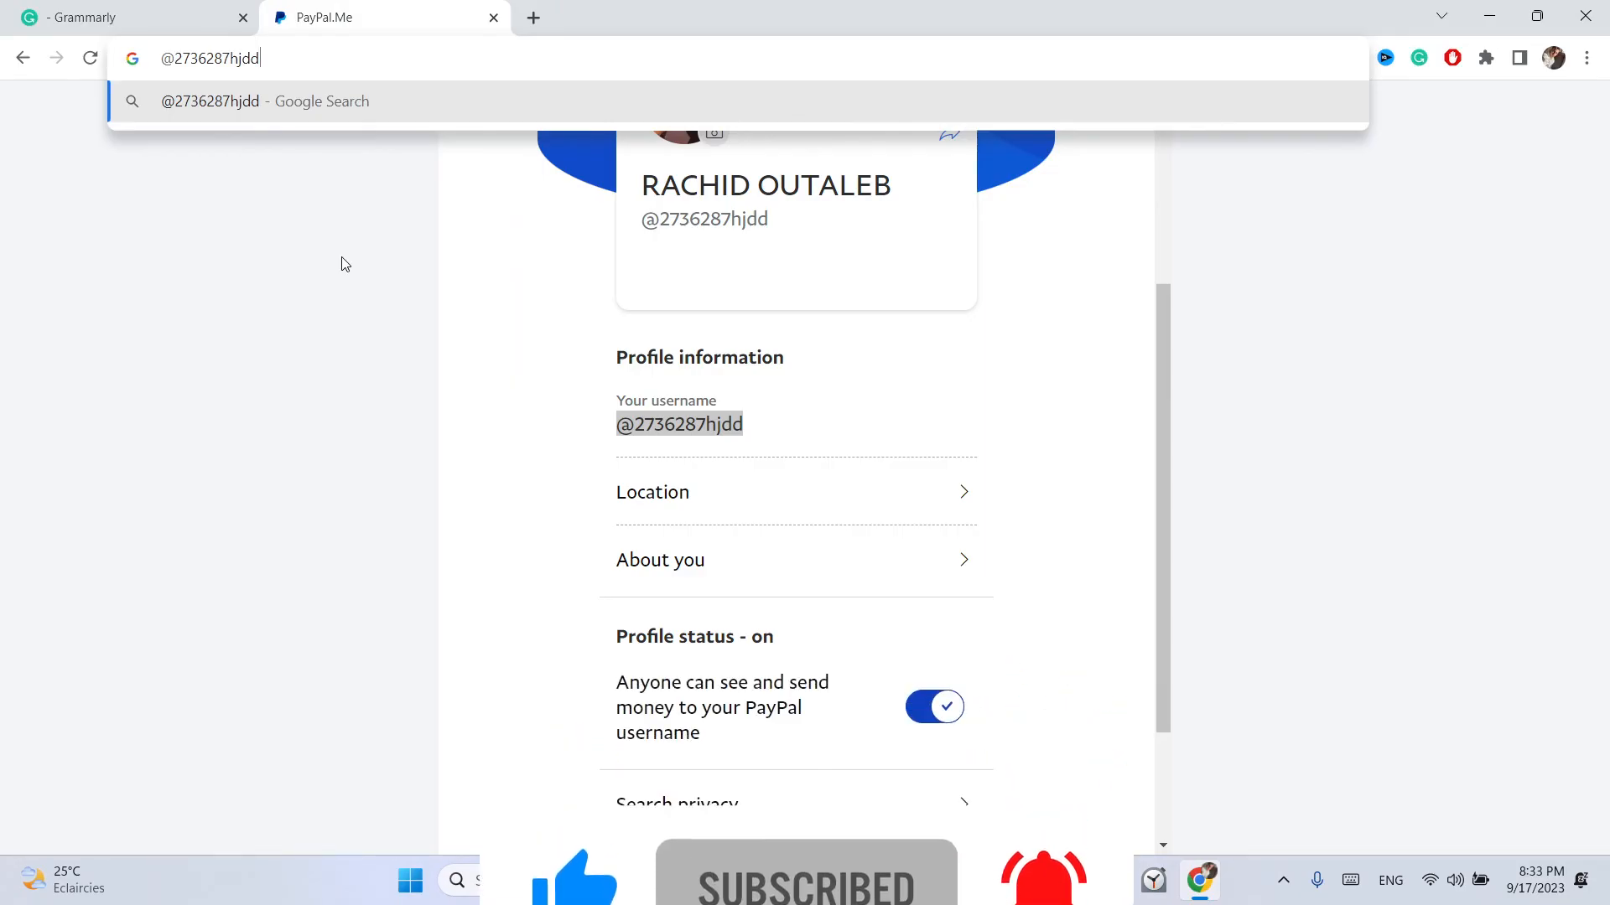